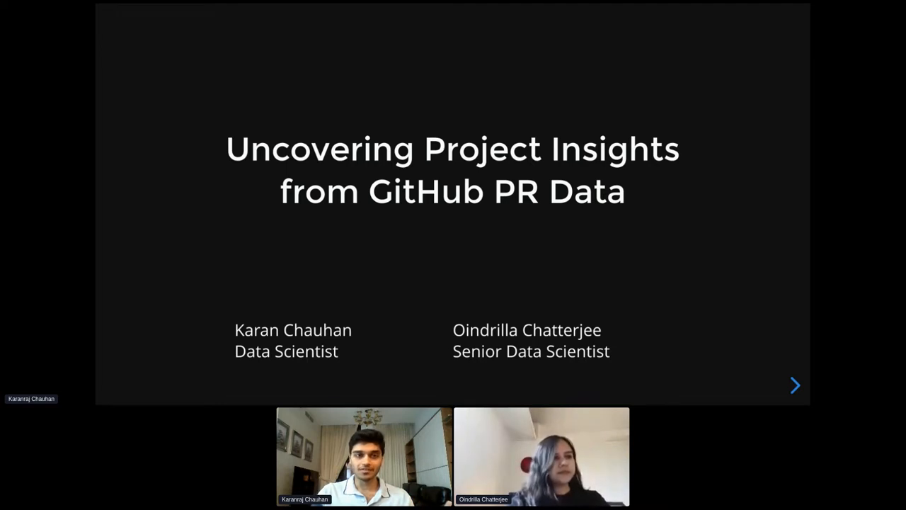
Advance from the title slide to the Operate First slide
left_click(795, 385)
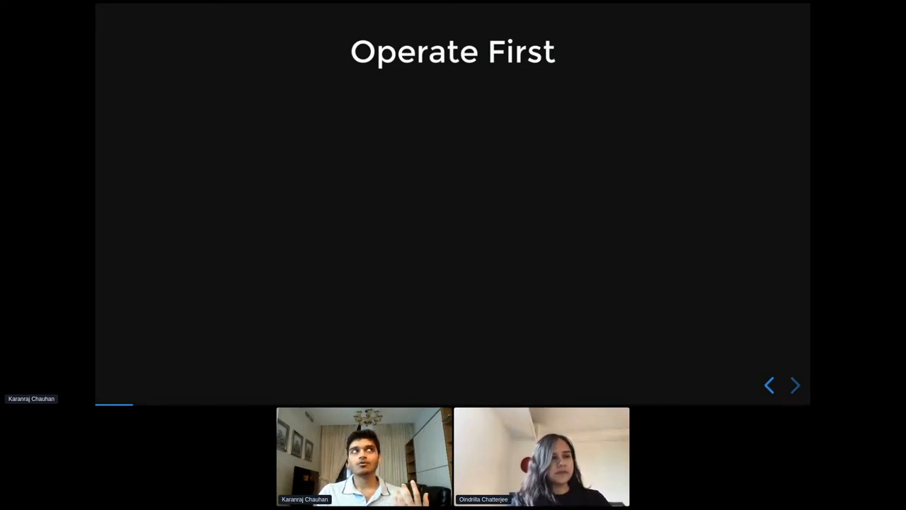
Reveal the open-source, production-operation and gap-addressing points, then reach the Data Science + Operate First slide
left_click(795, 385)
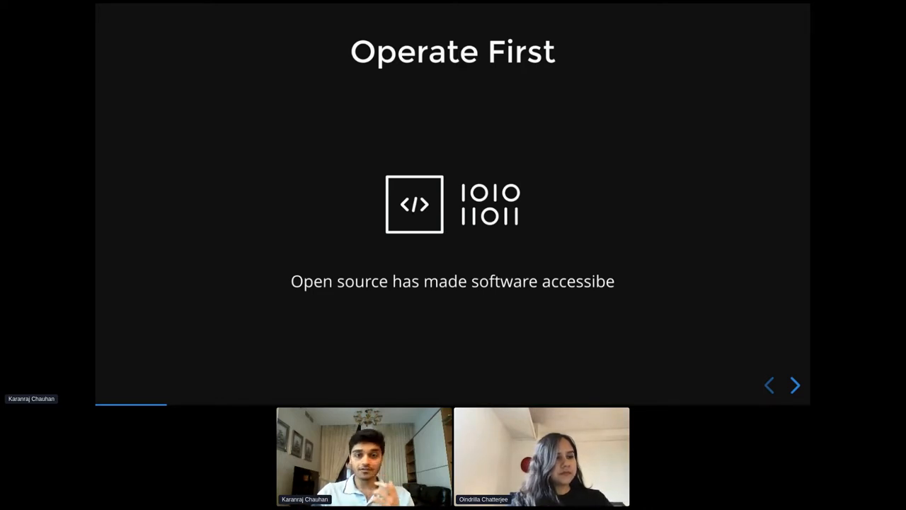
left_click(794, 386)
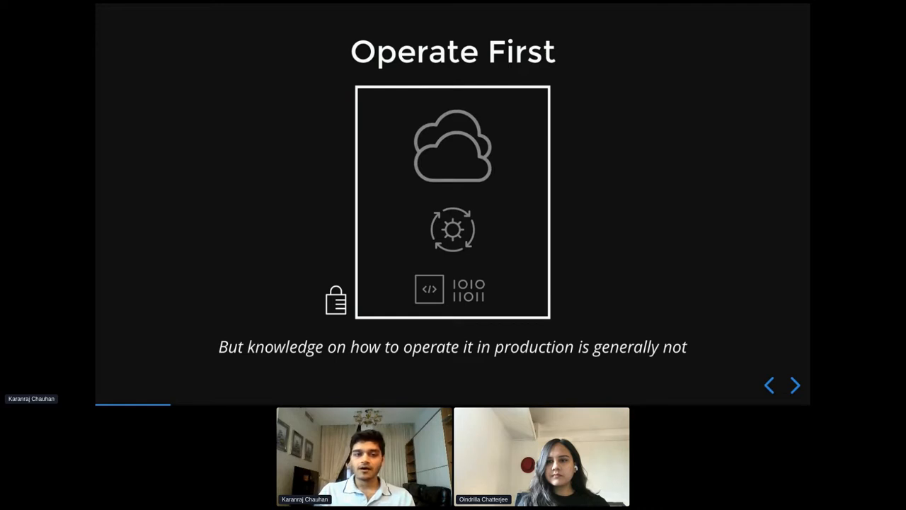
left_click(795, 386)
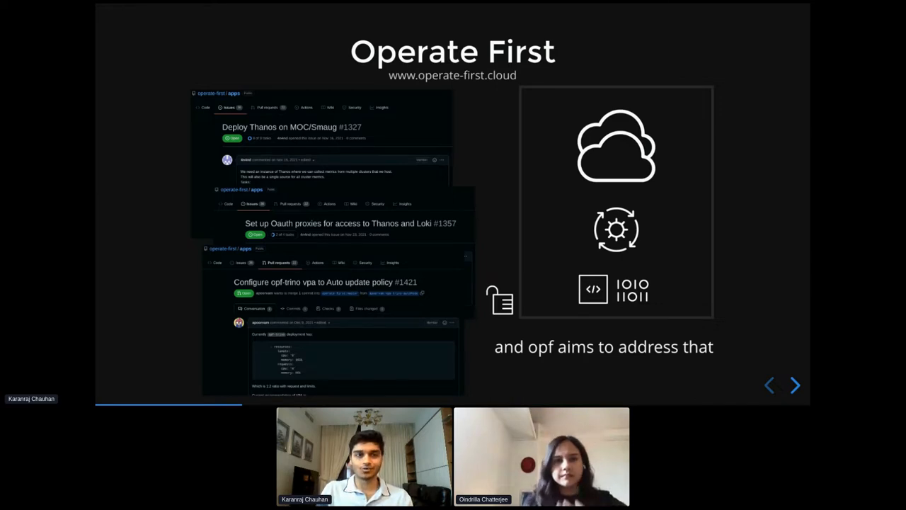
left_click(794, 386)
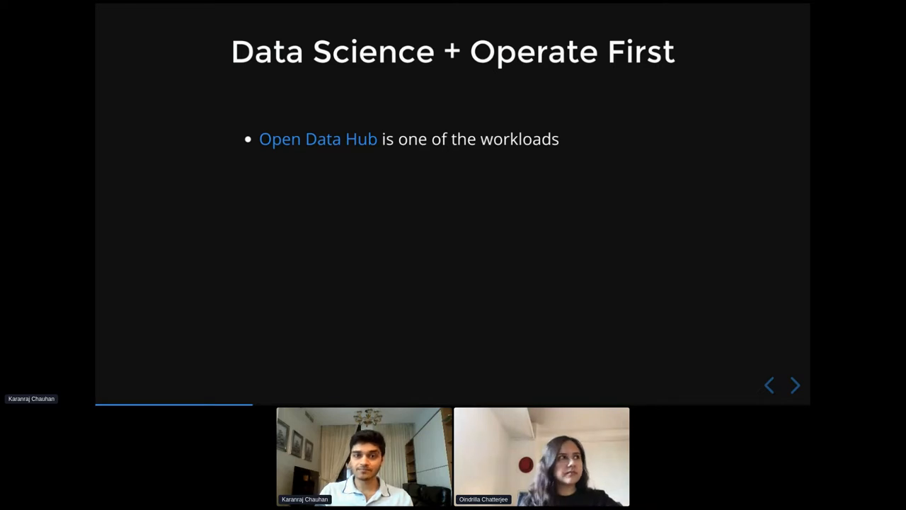
Reveal the Open Data Hub, workload-data collection and workload-improvement points, then reach the AI4CI slide
left_click(795, 385)
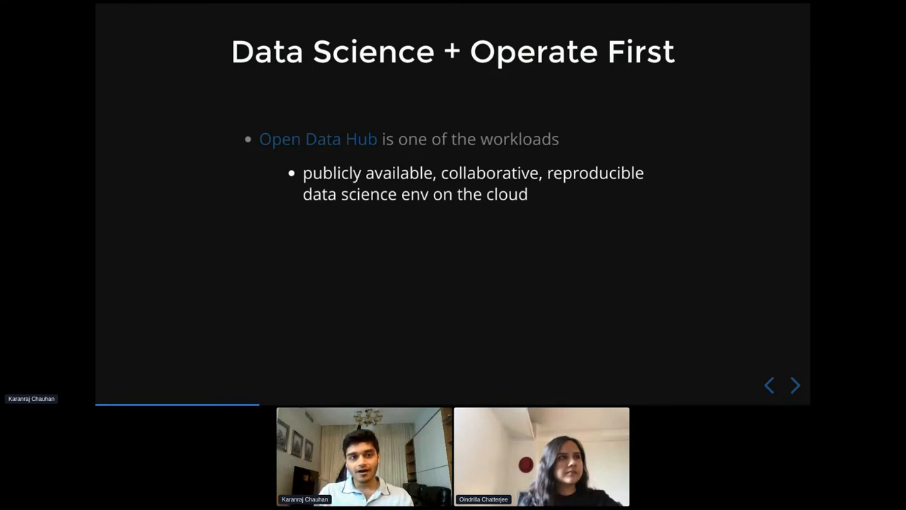
left_click(795, 386)
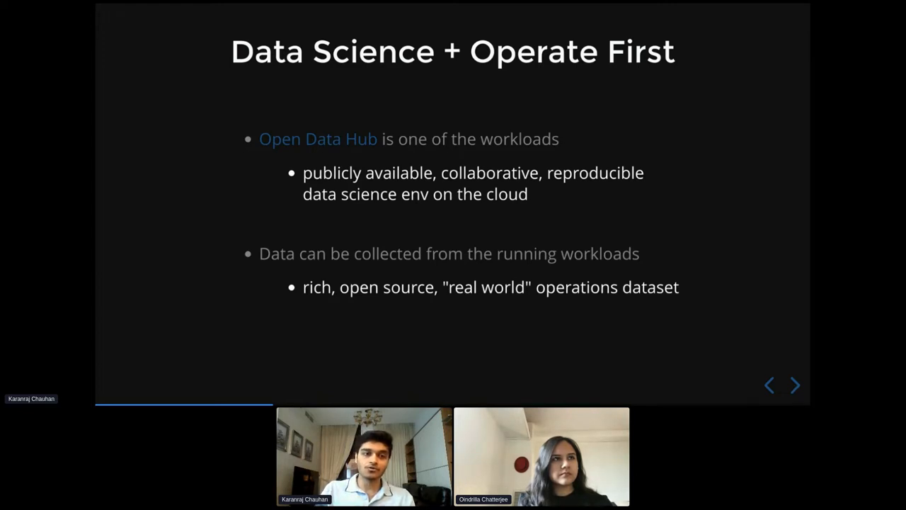
left_click(795, 386)
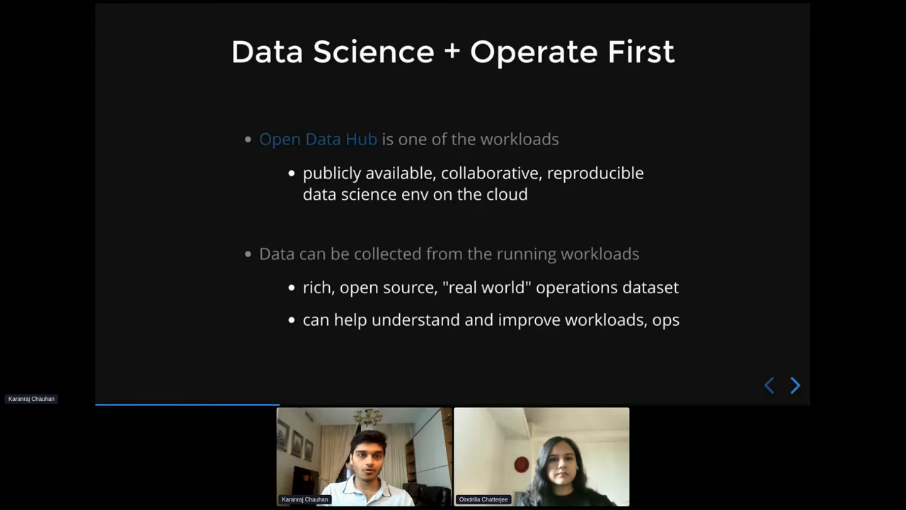
left_click(795, 385)
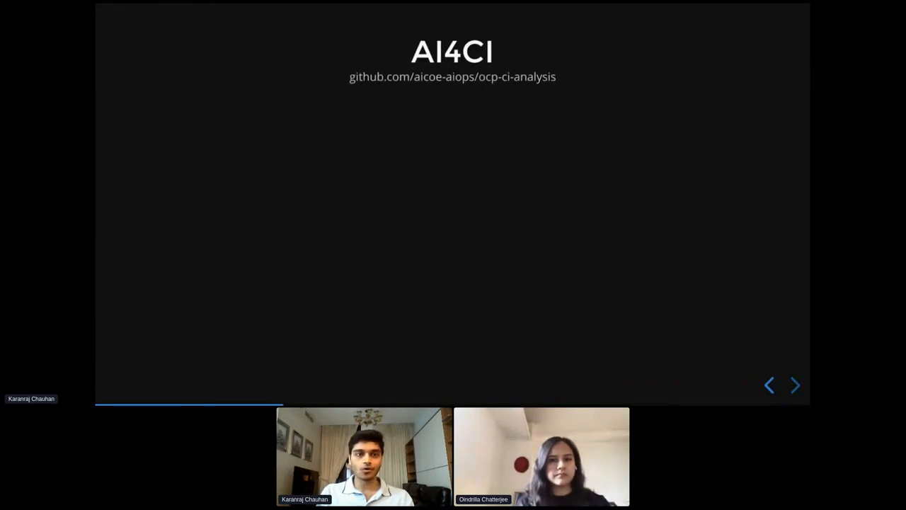
Reveal the AI4CI goals and end-to-end ML workflows point, then reach the GitHub Data Insights slide
left_click(794, 386)
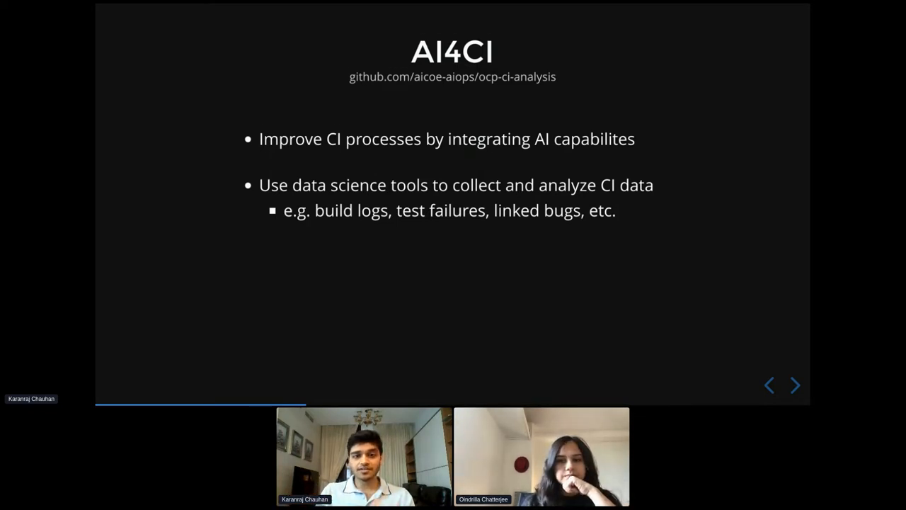
left_click(795, 386)
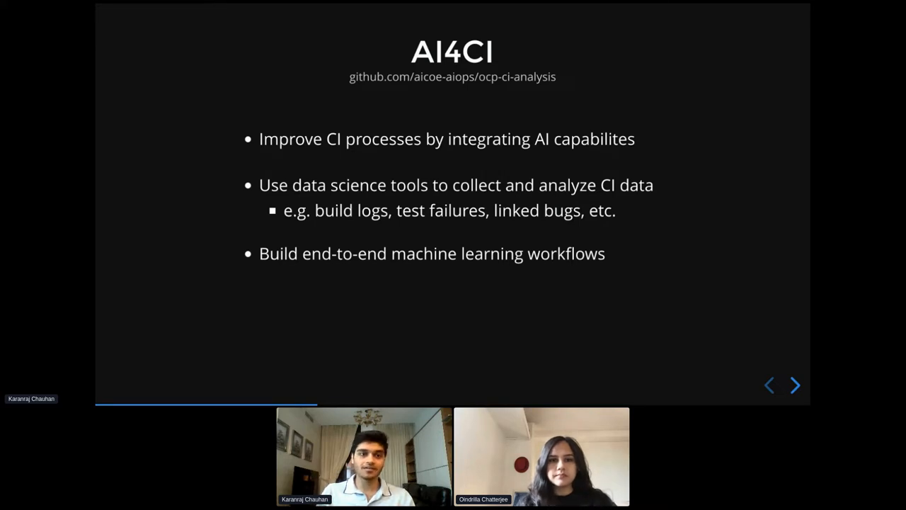
left_click(794, 385)
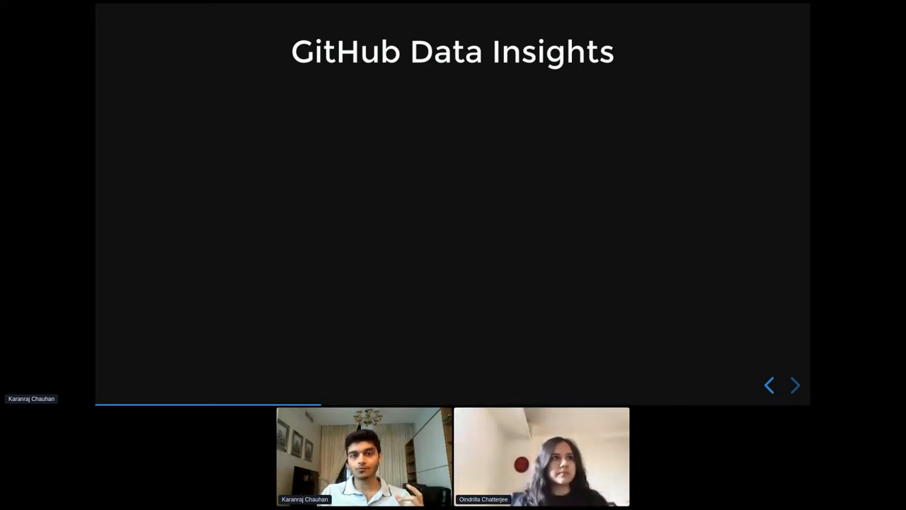
Reveal the insights goals, ML-model use and time-to-merge prediction, then reach the Data slide
left_click(794, 385)
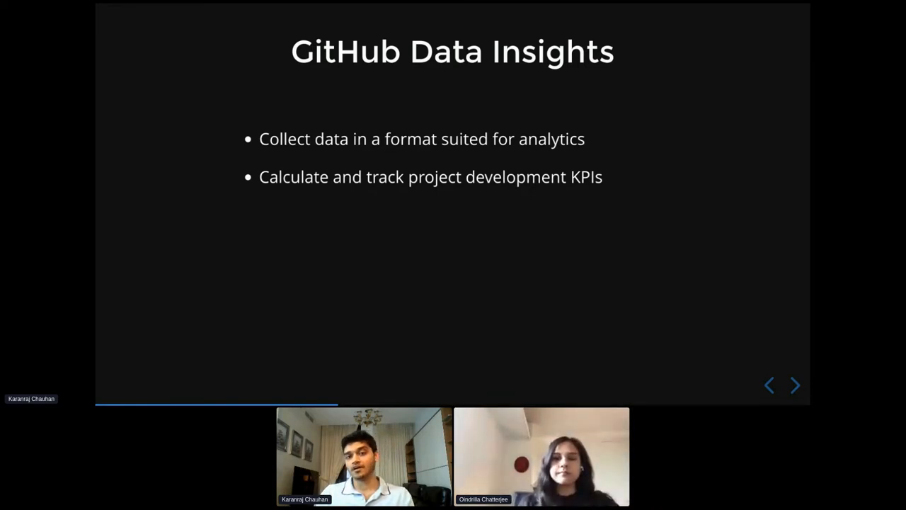
left_click(794, 385)
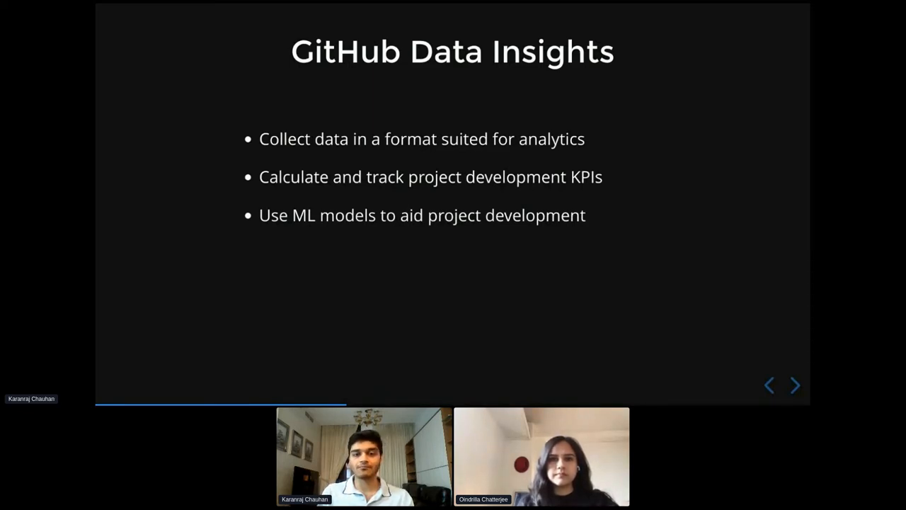
left_click(794, 385)
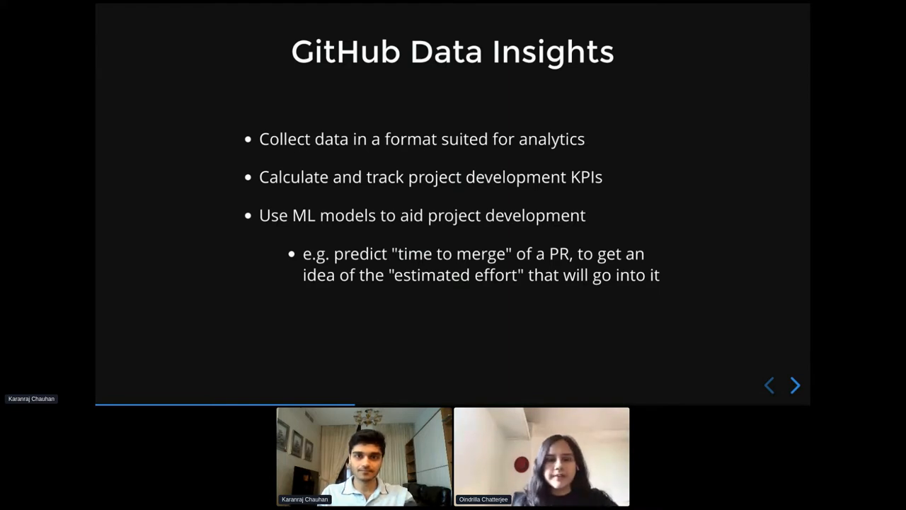
left_click(795, 385)
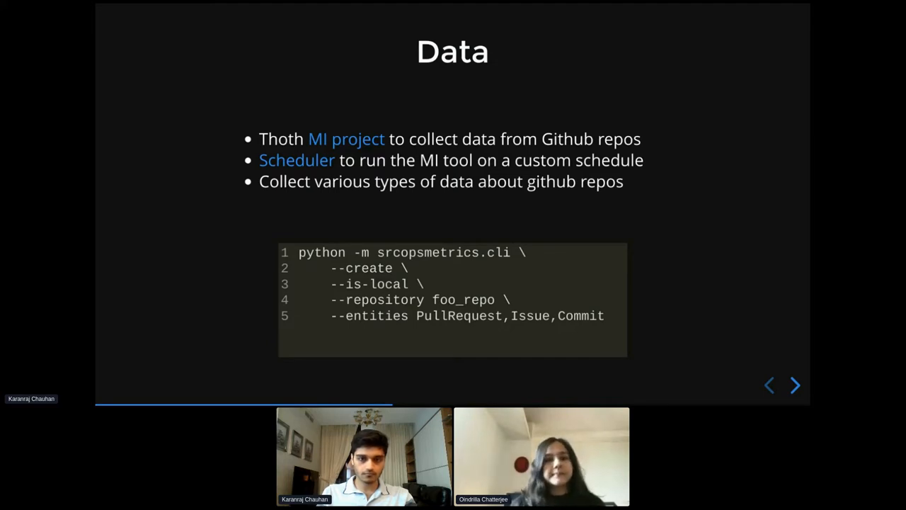
Advance to the Components slide with repository, feature engineering and dashboard stages
left_click(795, 386)
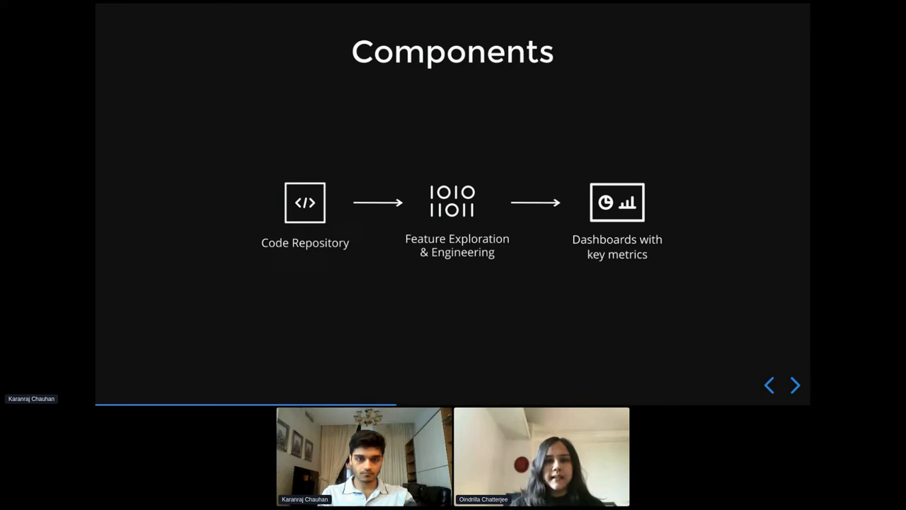
Reveal the model exploration, comparison and served model endpoint branch of the diagram
left_click(795, 385)
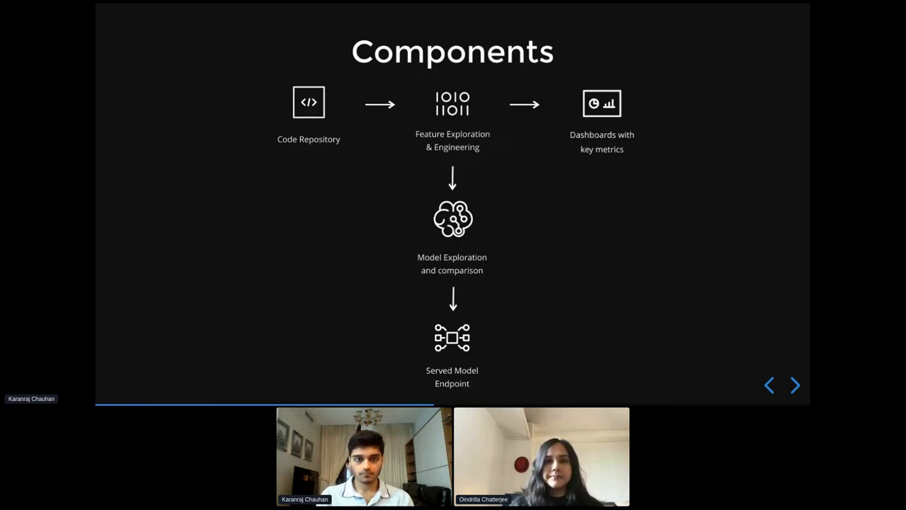
Reveal the Visualization steps: repo data via MI-tool, Jupyter Notebooks with Trino, and the dashboard
left_click(794, 385)
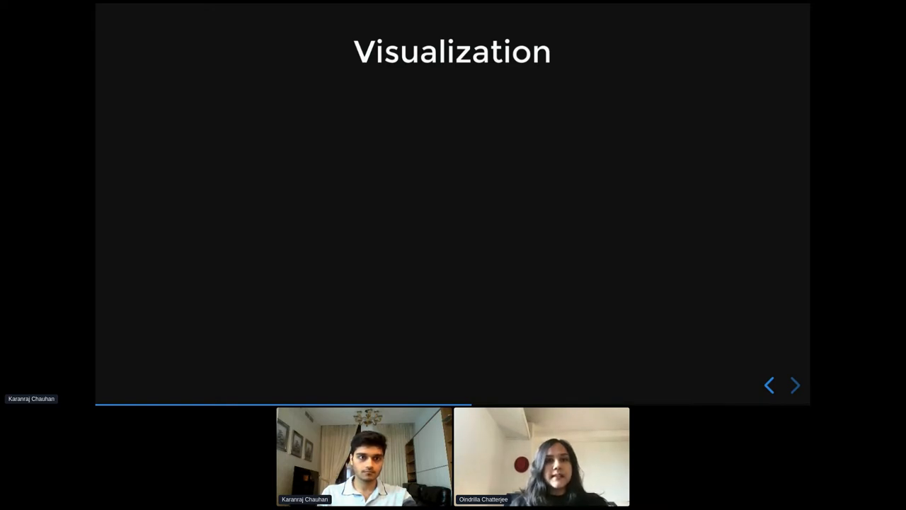
left_click(795, 385)
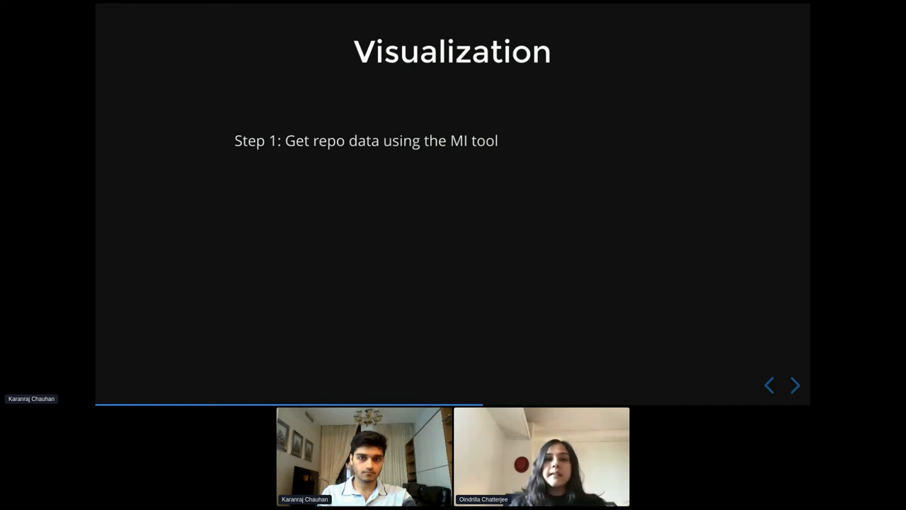
left_click(793, 385)
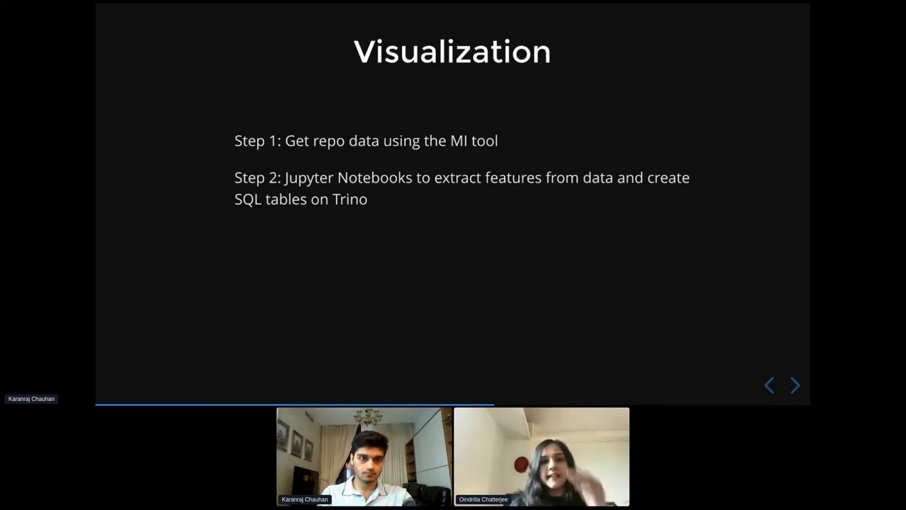
left_click(795, 385)
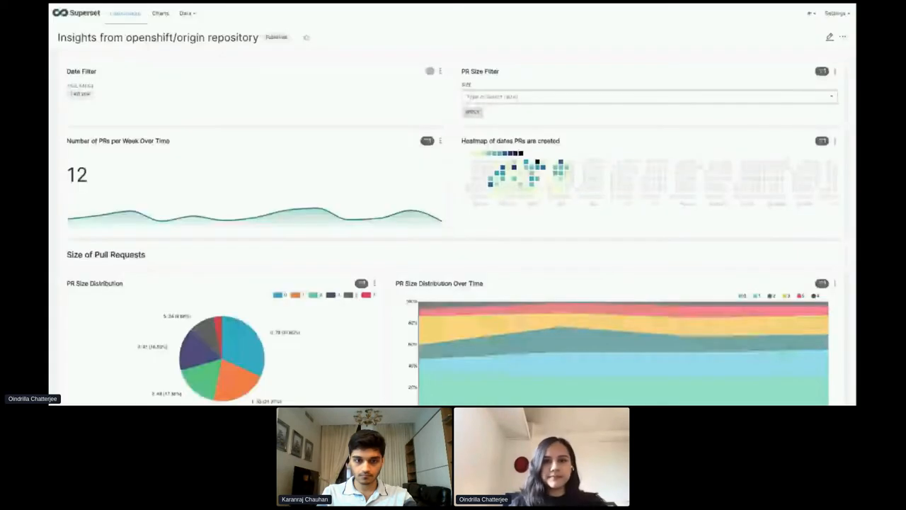
Scroll the openshift/origin dashboard through Contributors, Commits, Changed Files and Merge Statistics, then back to top
scroll("down", 3)
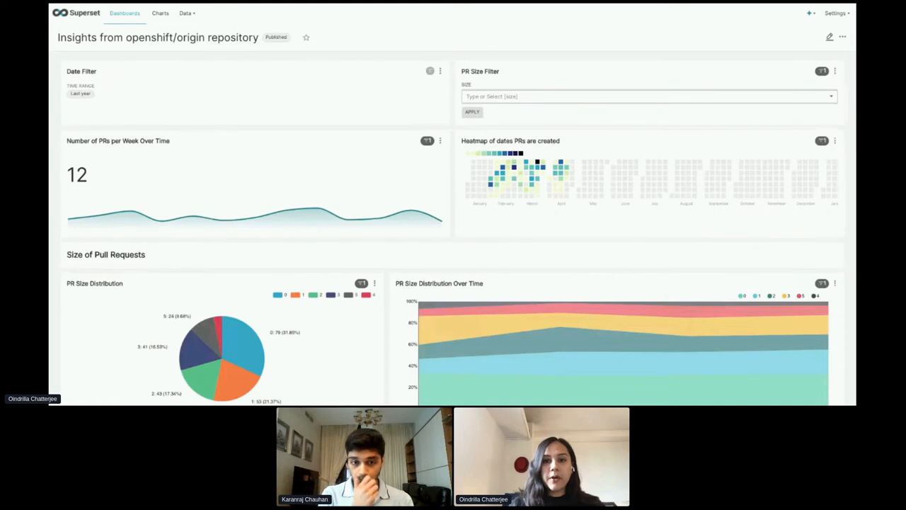
scroll("down", 3)
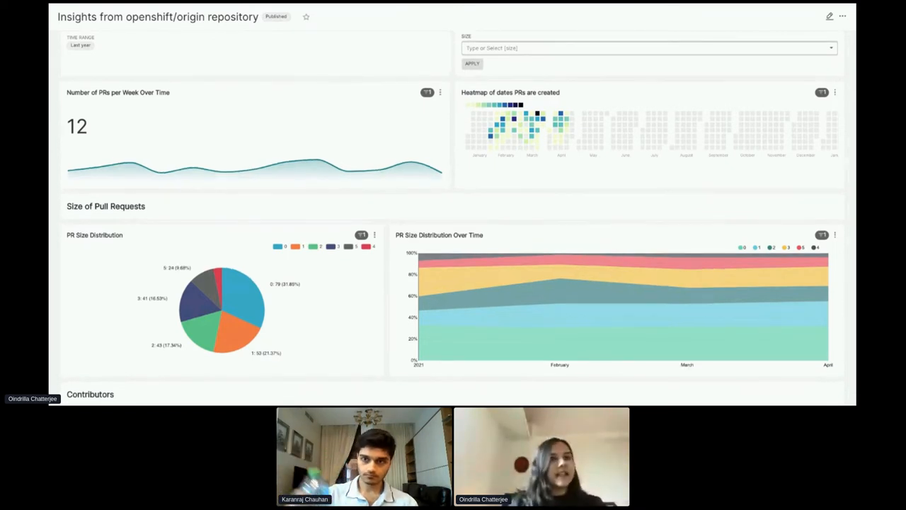
scroll("down", 3)
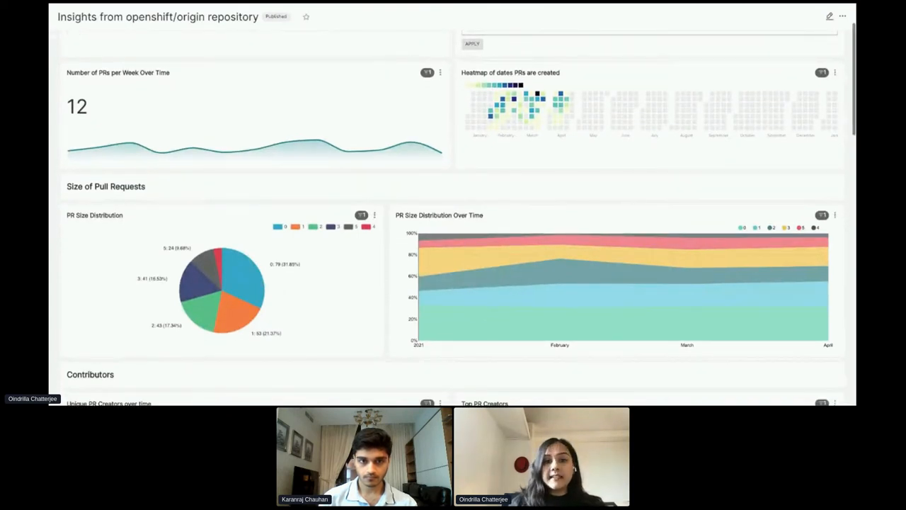
scroll("down", 3)
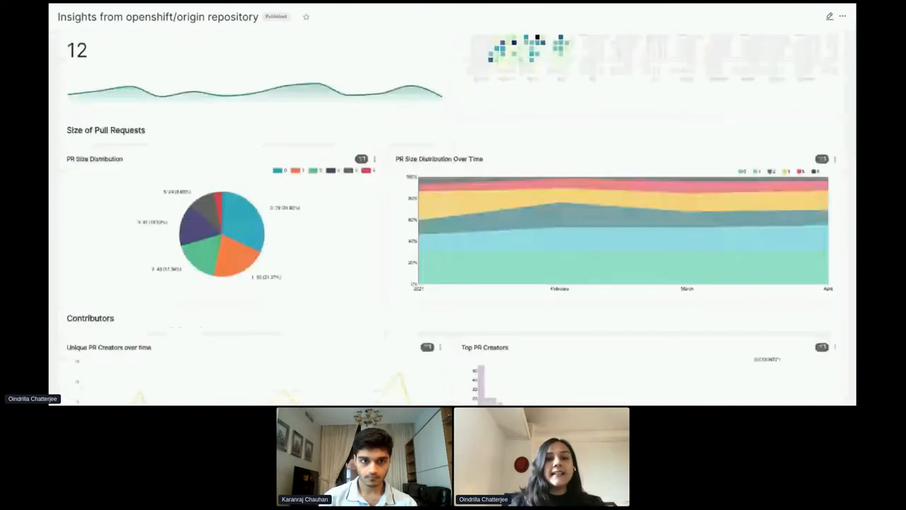
scroll("down", 3)
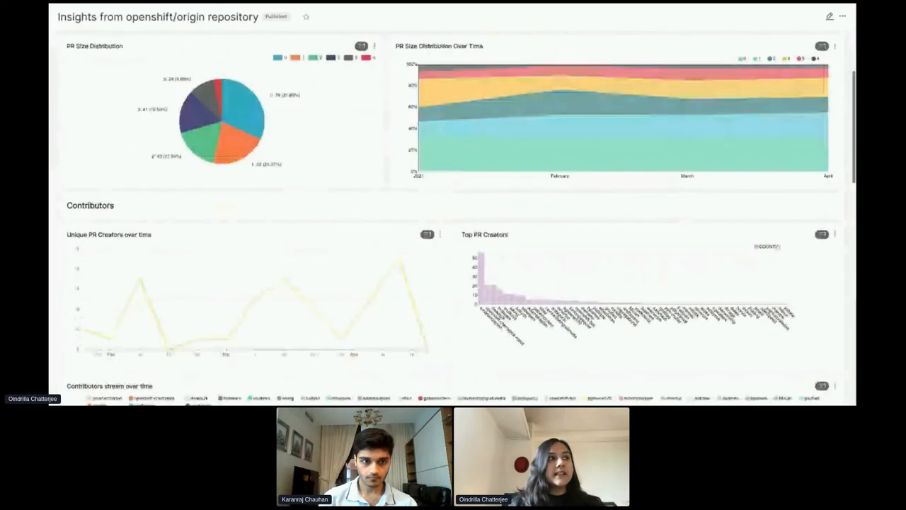
scroll("down", 3)
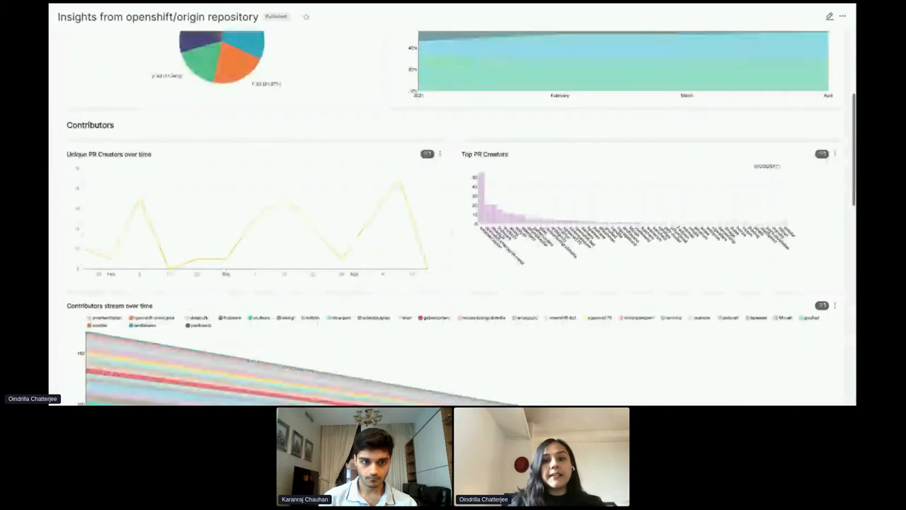
scroll("down", 3)
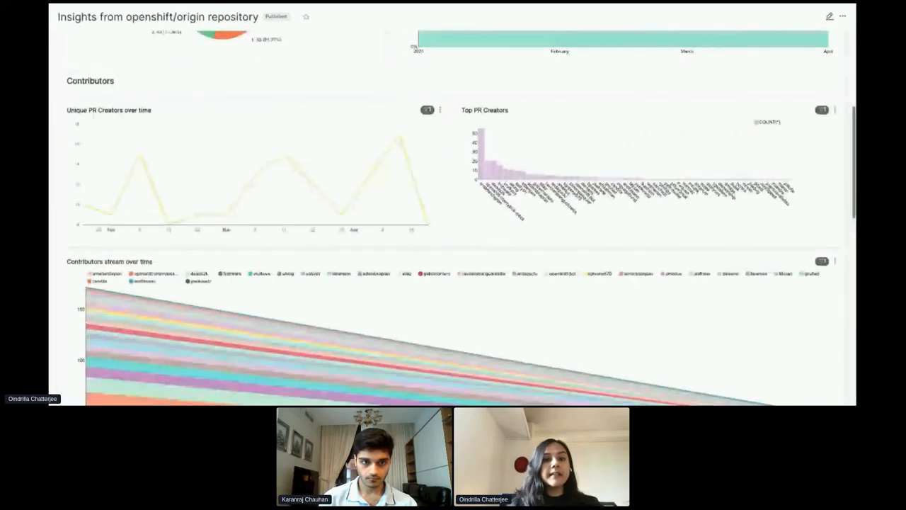
scroll("down", 3)
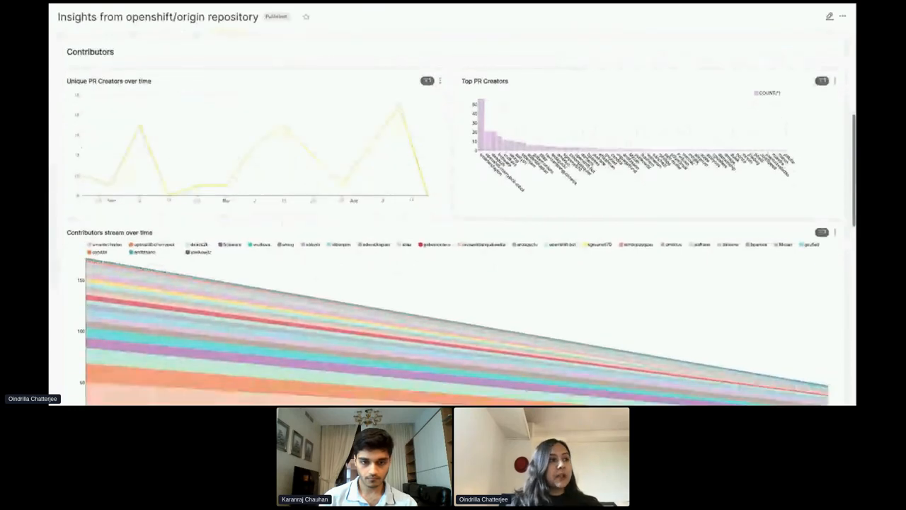
scroll("down", 3)
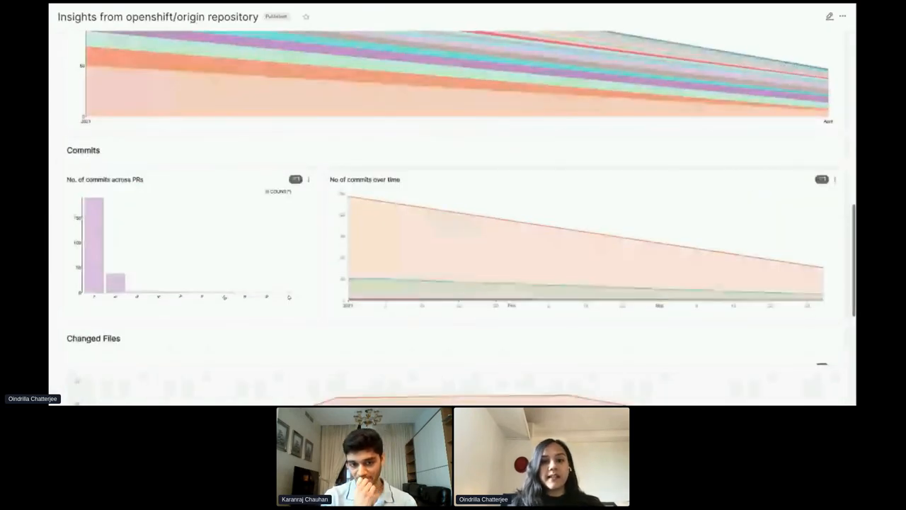
scroll("down", 3)
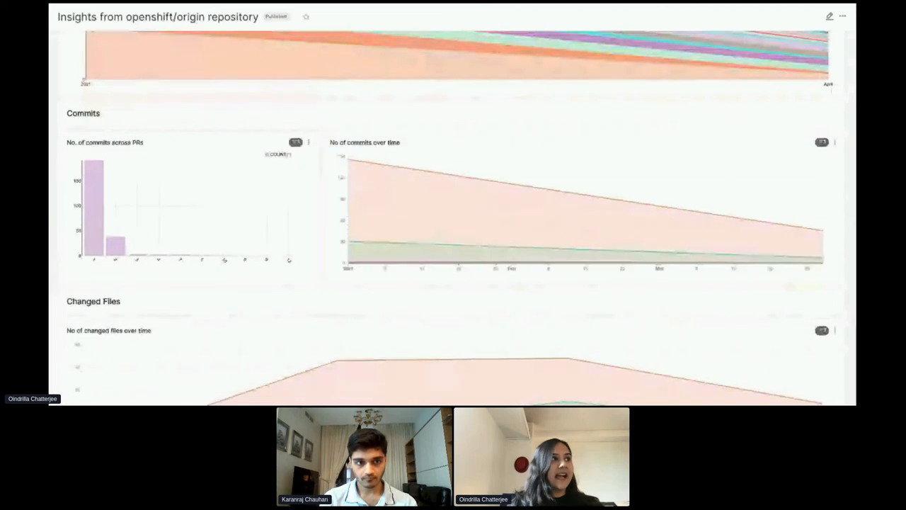
scroll("down", 3)
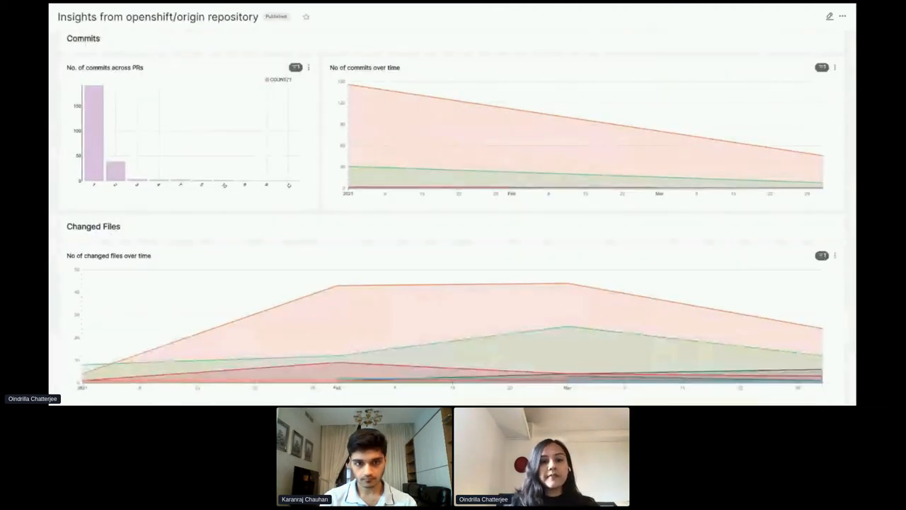
scroll("down", 3)
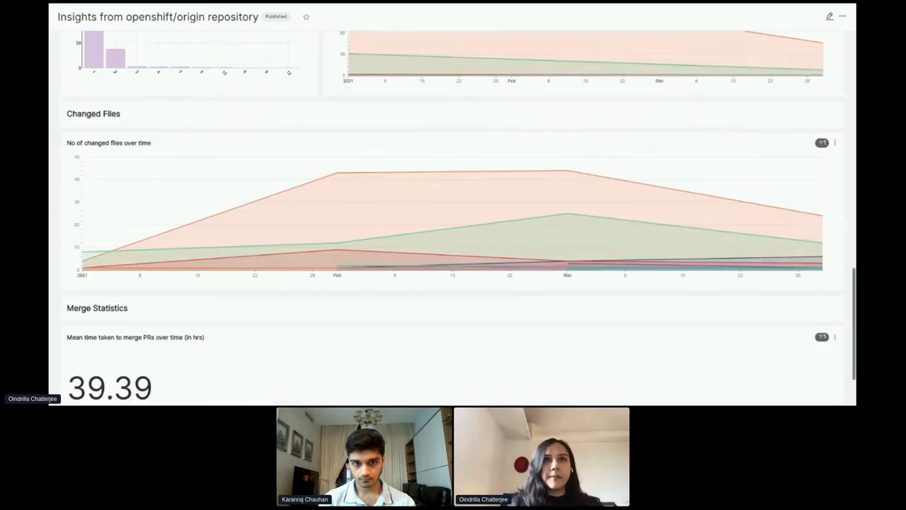
scroll("up", 3)
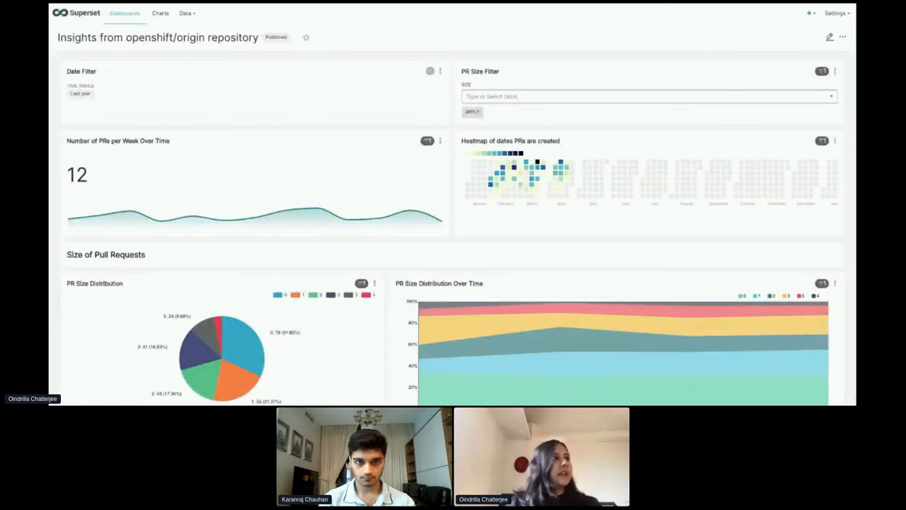
Filter the dashboard to PR size 2 and review the narrowed charts below
left_click(79, 86)
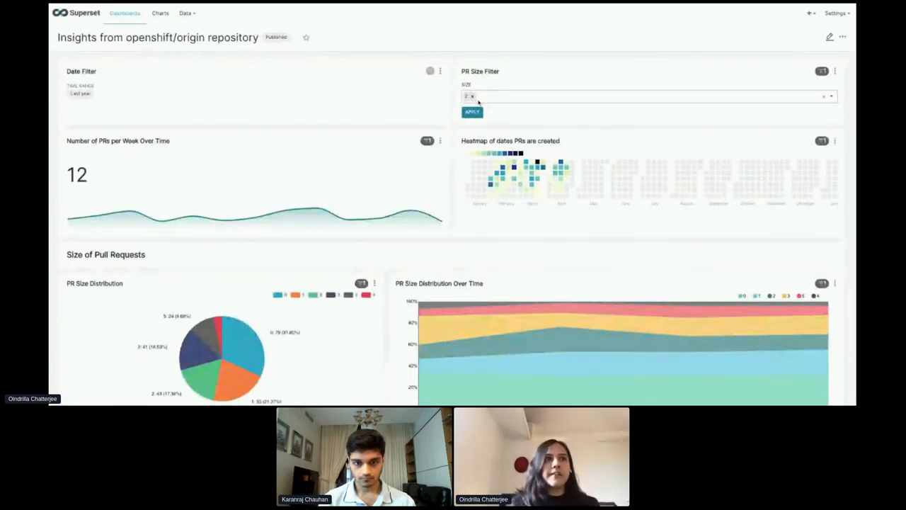
left_click(472, 112)
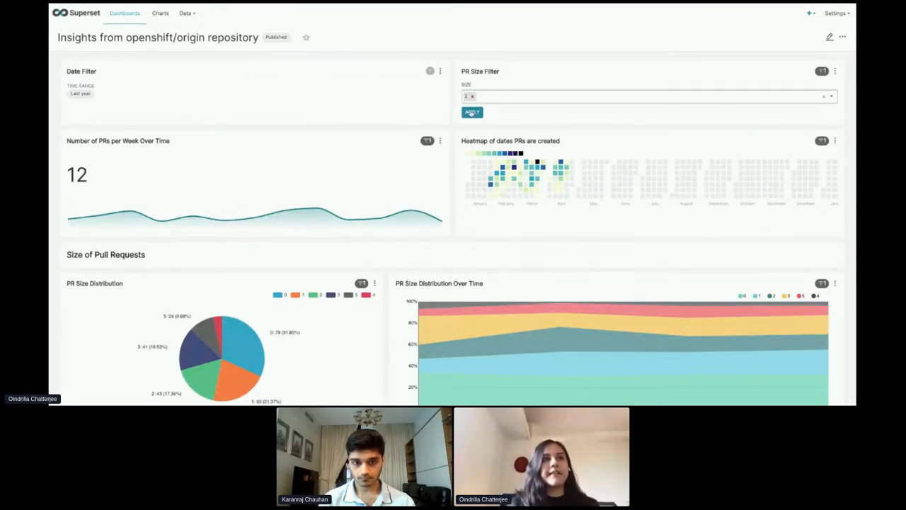
left_click(472, 112)
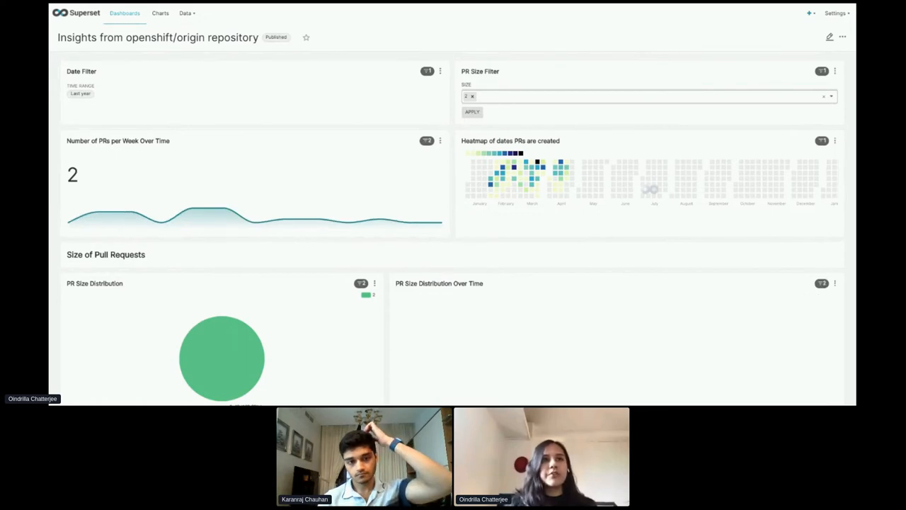
scroll("down", 3)
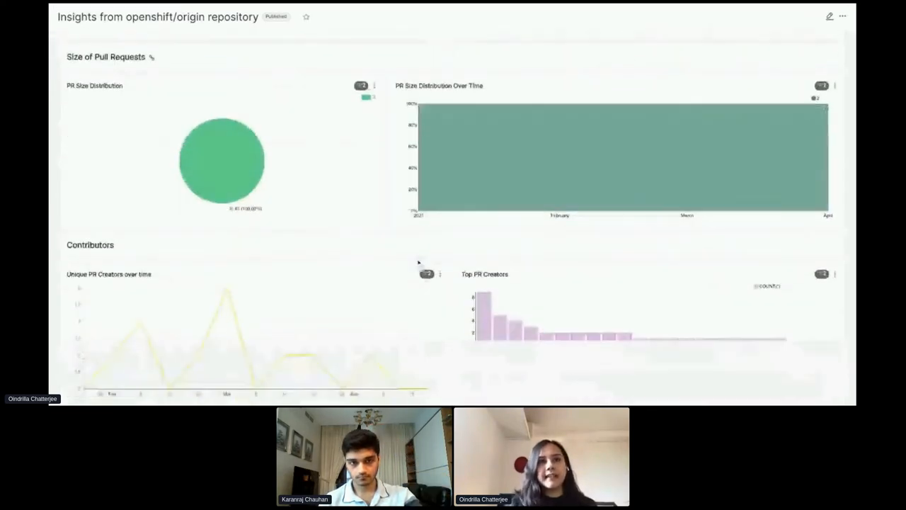
scroll("down", 3)
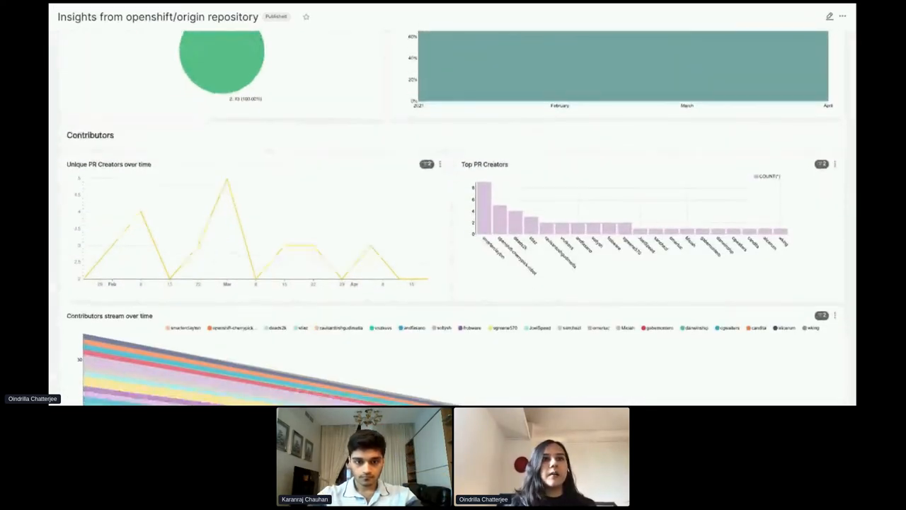
scroll("down", 3)
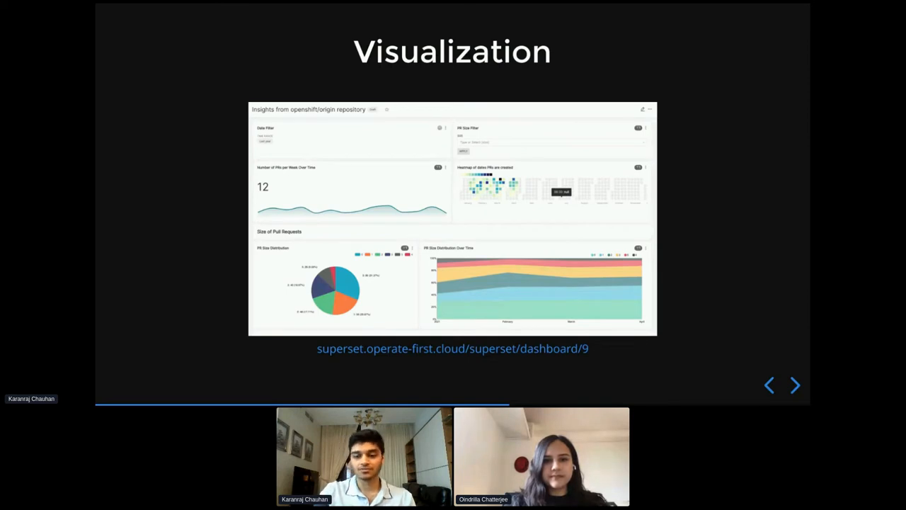
Advance to the Deployment slide and reveal step 1, storing model.joblib on Ceph
left_click(794, 386)
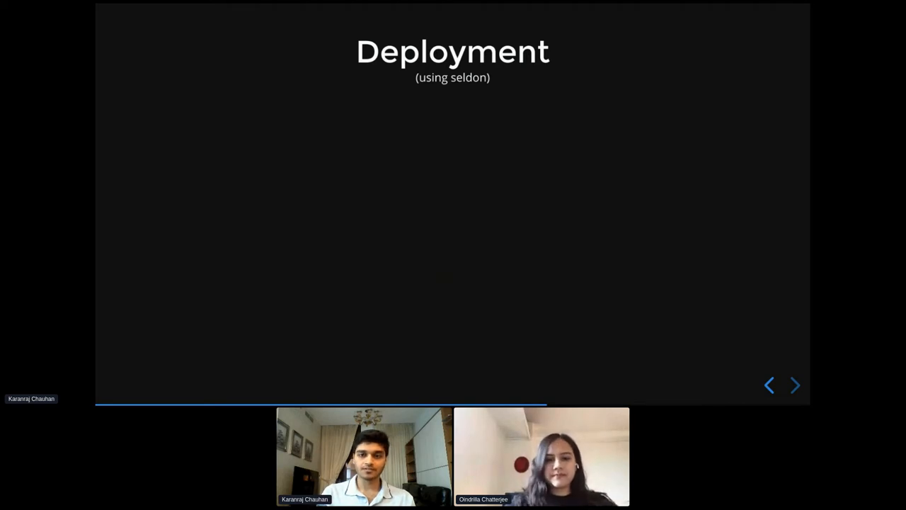
left_click(794, 385)
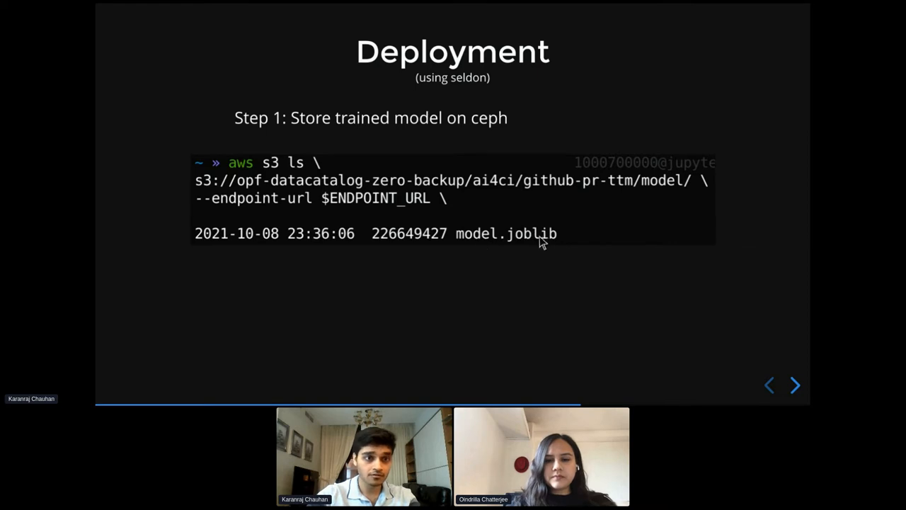
mouse_move(253, 195)
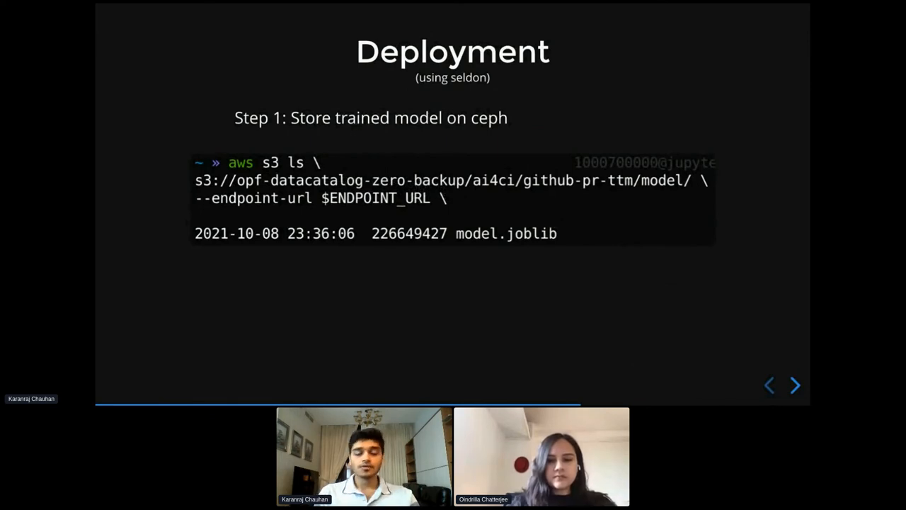
Advance to Deployment step 2, the Python model class that loads from S3 and predicts
left_click(795, 385)
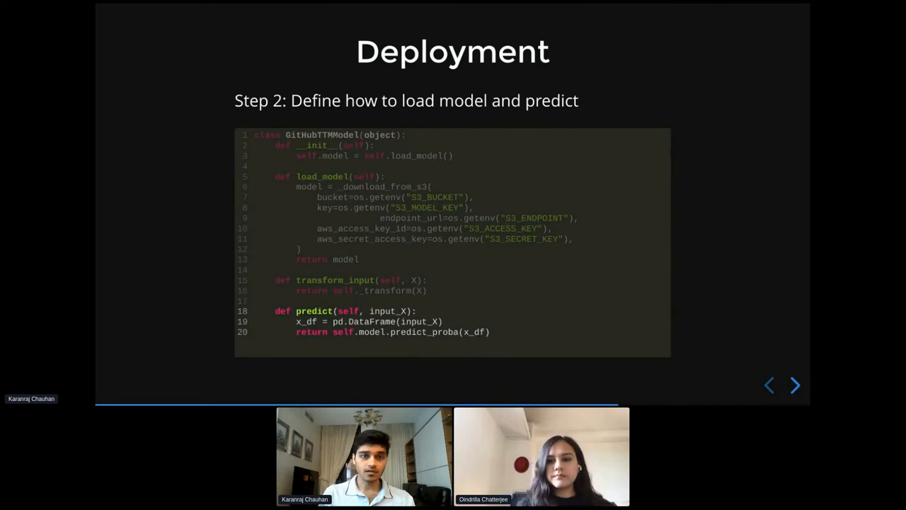
left_click(795, 385)
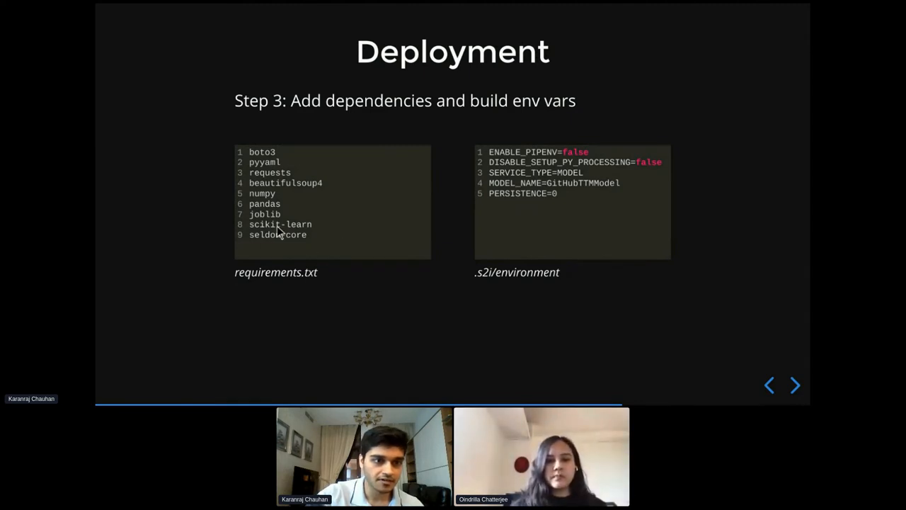
mouse_move(267, 238)
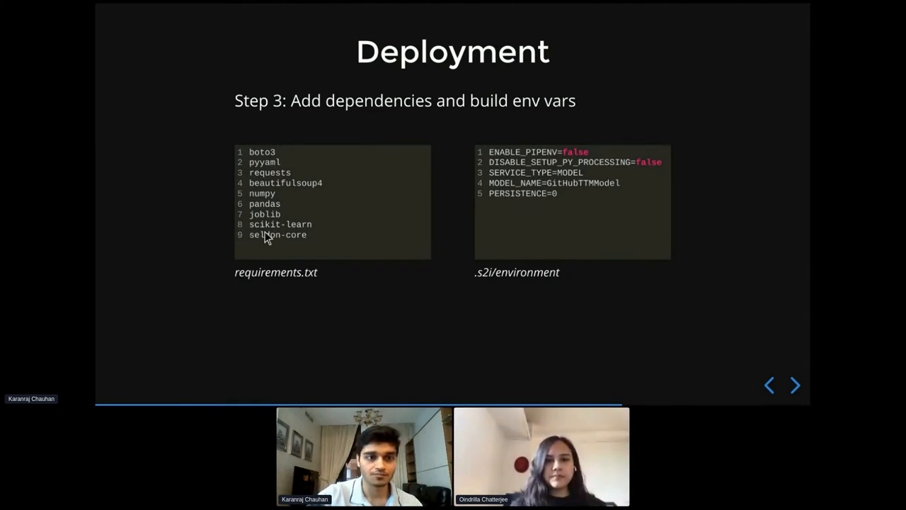
mouse_move(329, 236)
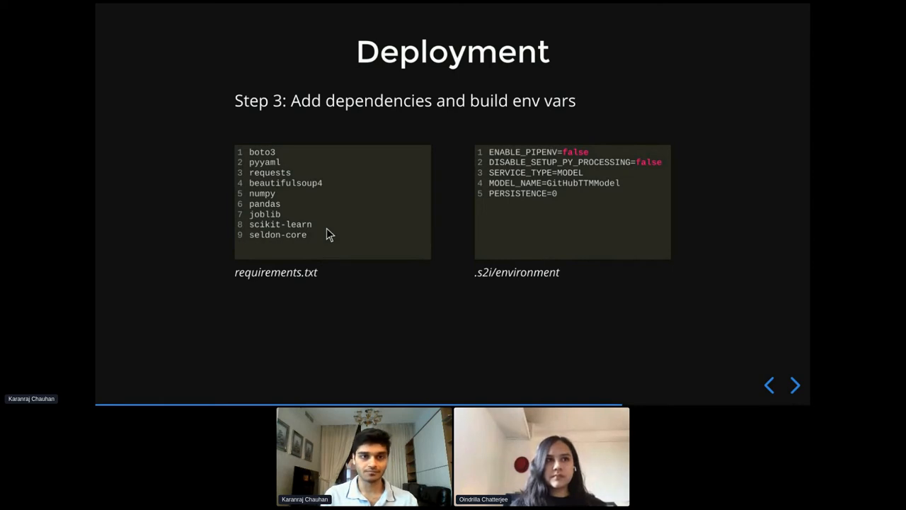
mouse_move(311, 243)
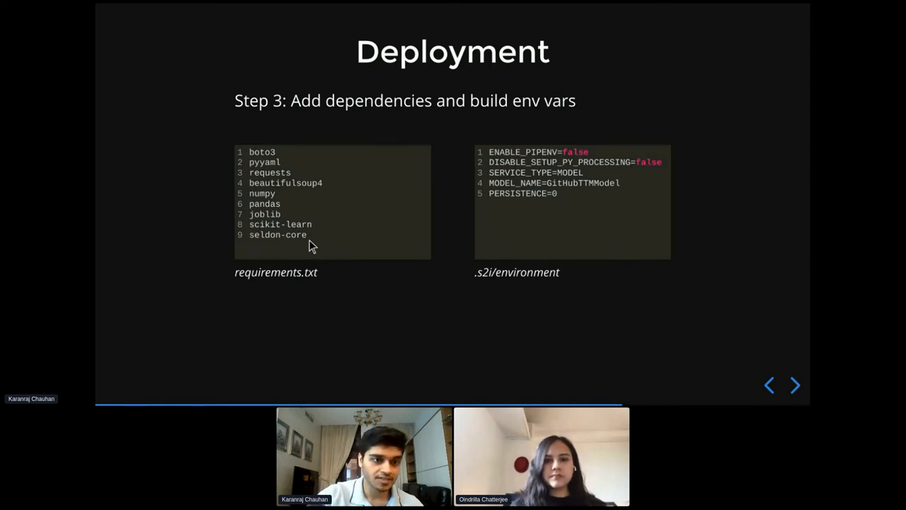
mouse_move(294, 235)
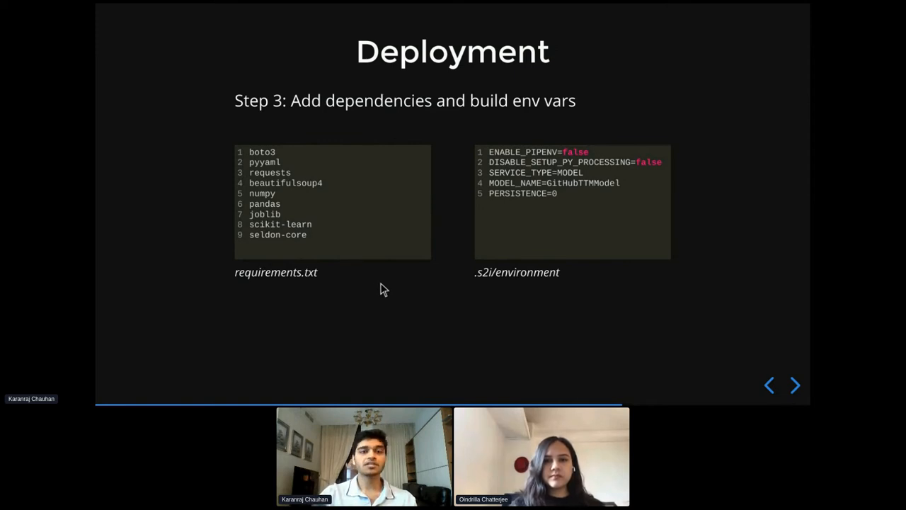
mouse_move(383, 286)
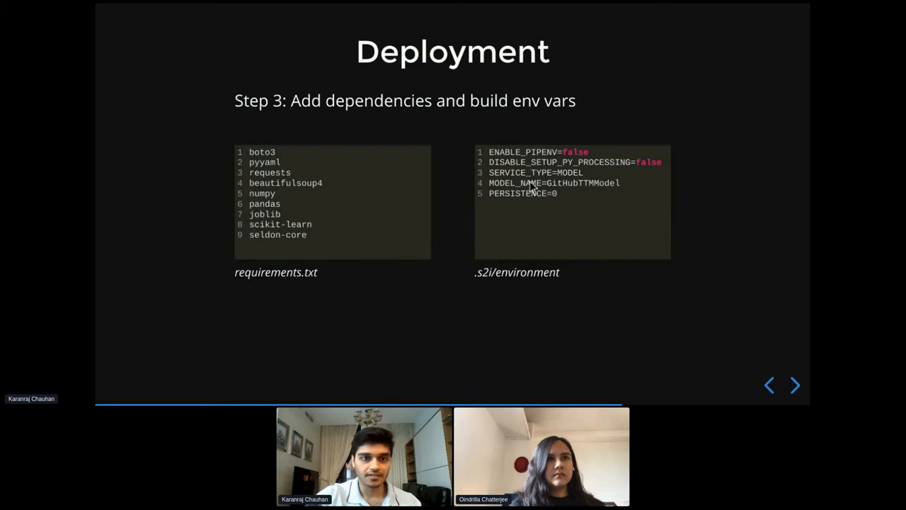
mouse_move(567, 193)
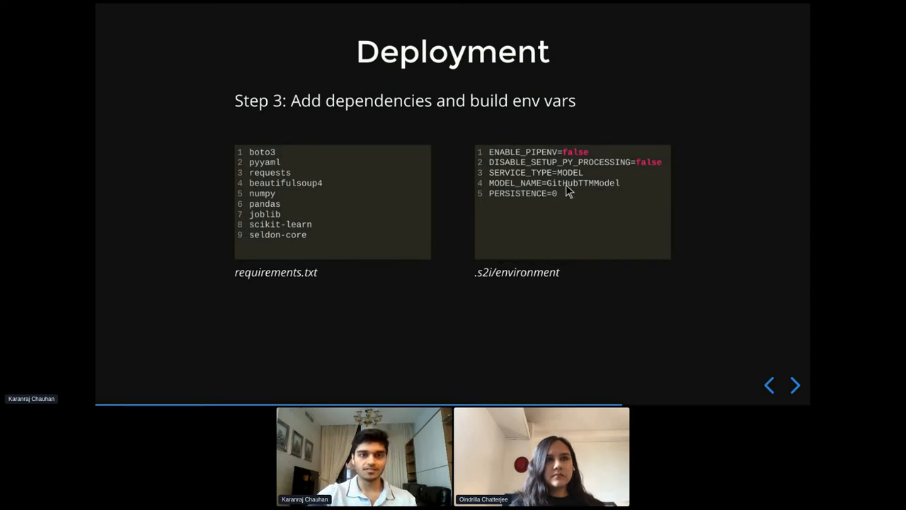
mouse_move(626, 195)
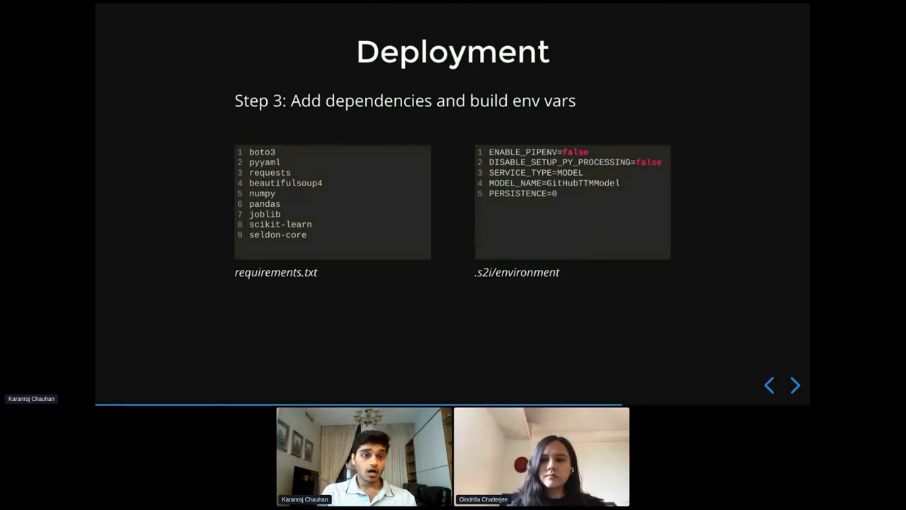
left_click(795, 385)
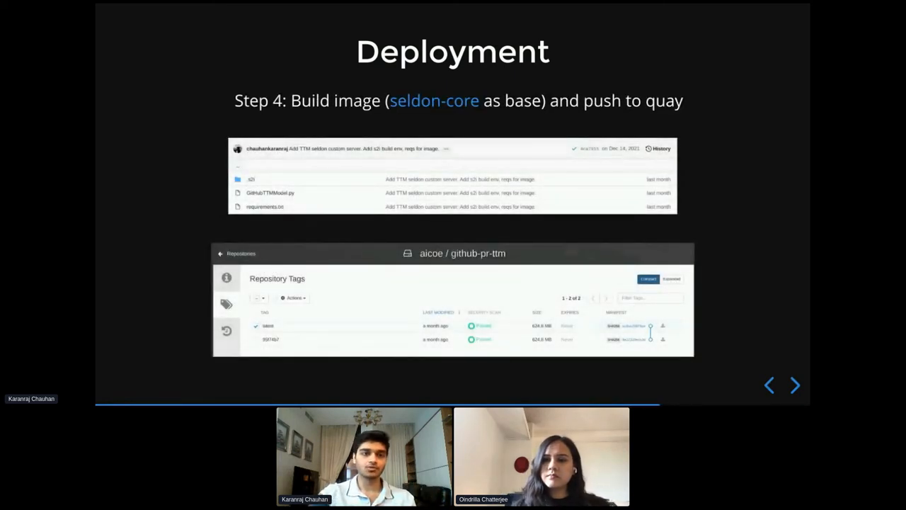
mouse_move(436, 198)
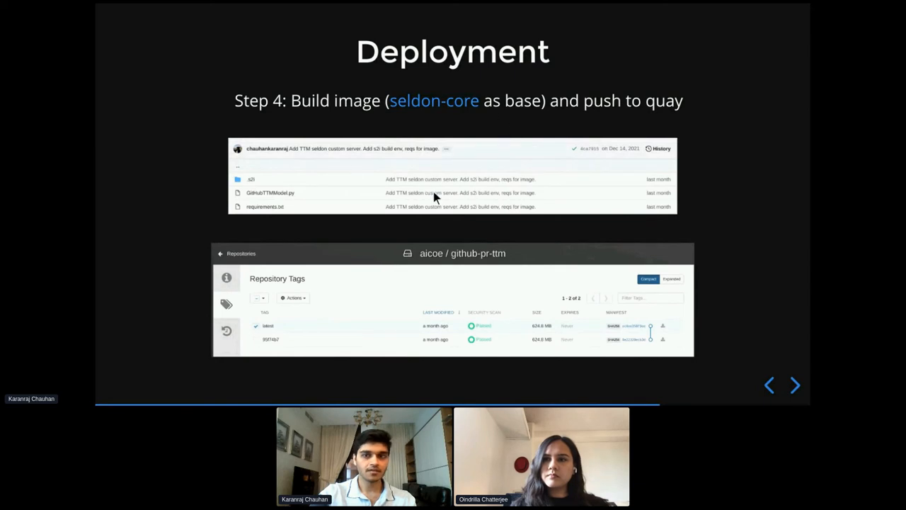
mouse_move(419, 229)
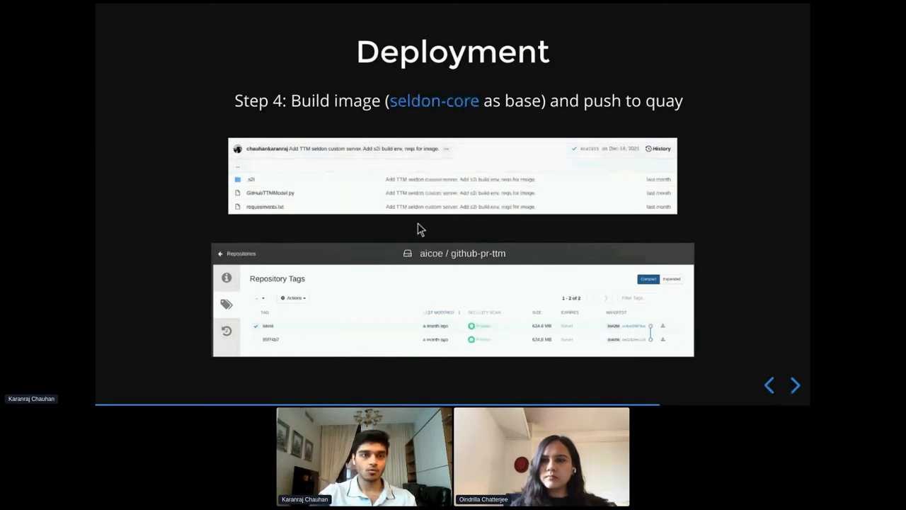
mouse_move(456, 116)
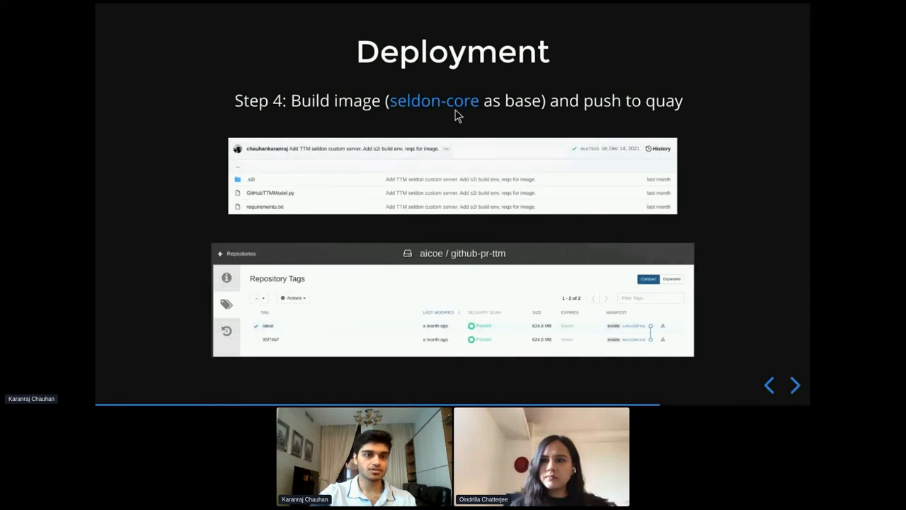
mouse_move(315, 197)
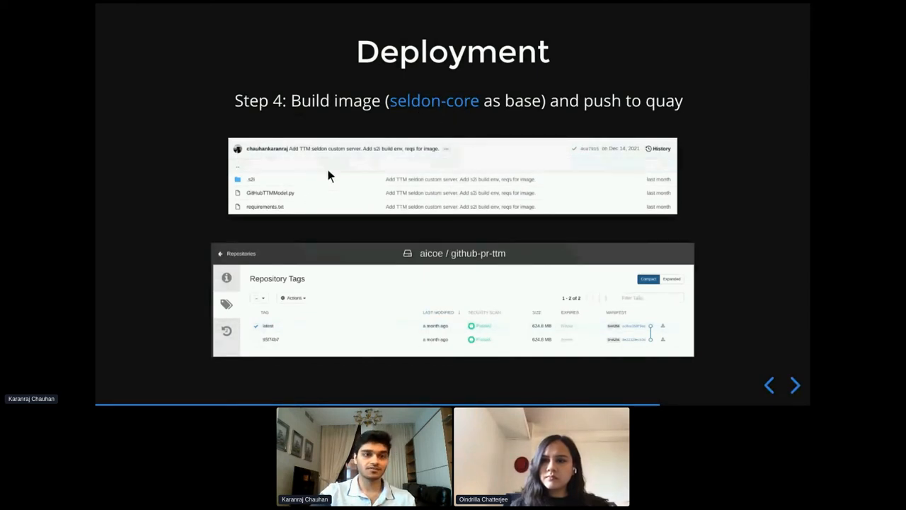
mouse_move(334, 206)
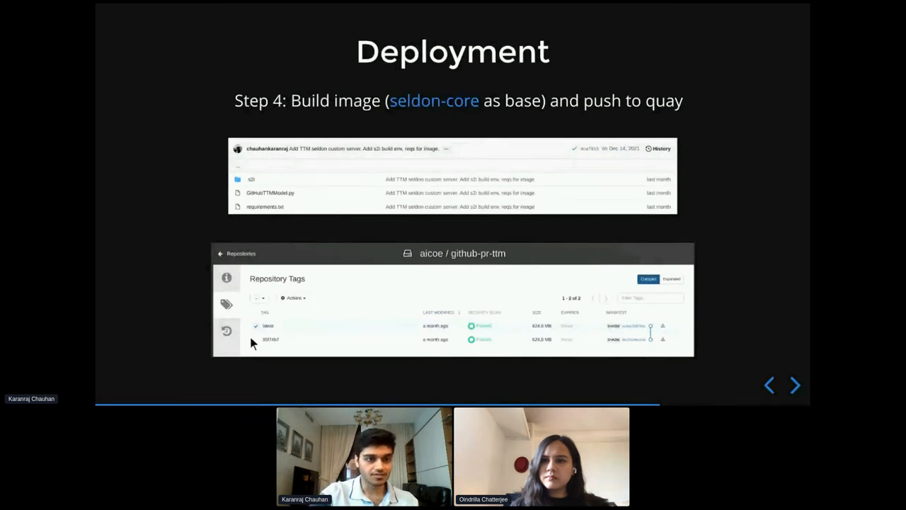
mouse_move(427, 357)
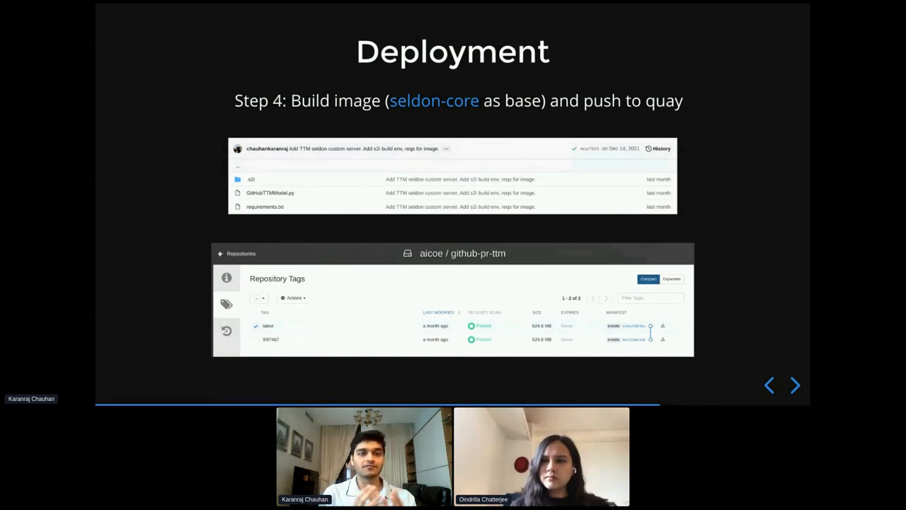
Walk through the step 5 SeldonDeployment YAML, then advance to step 6, creating a route
left_click(794, 385)
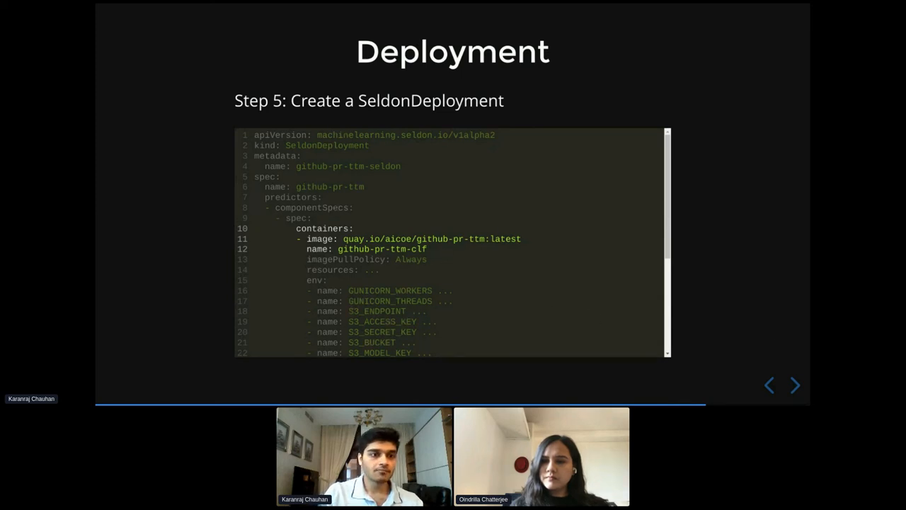
scroll("down", 3)
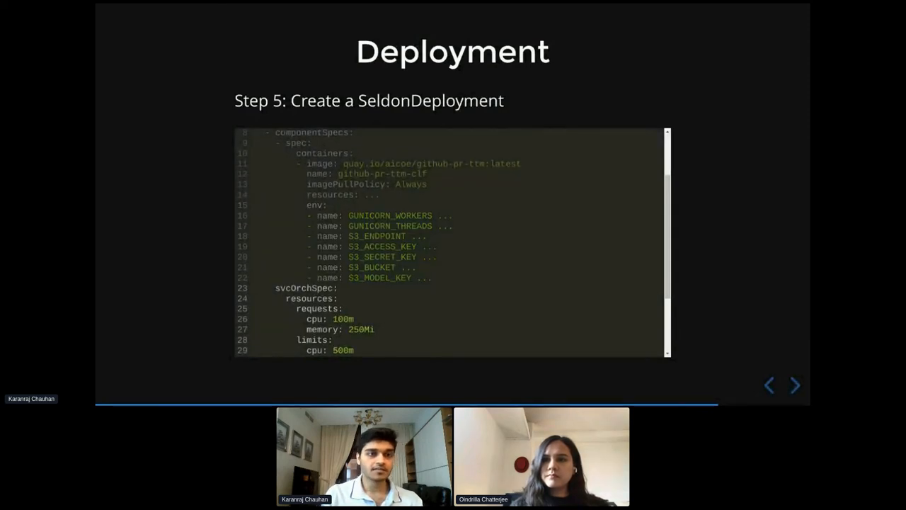
scroll("down", 3)
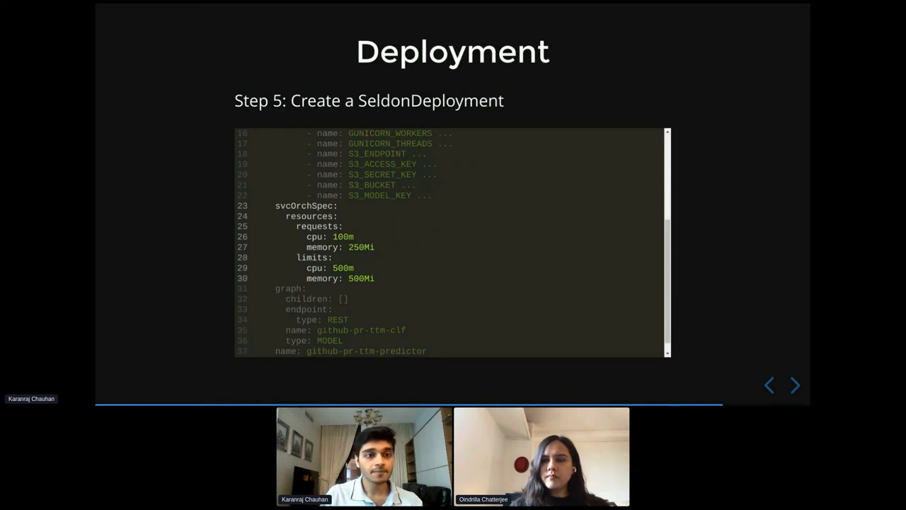
scroll("down", 3)
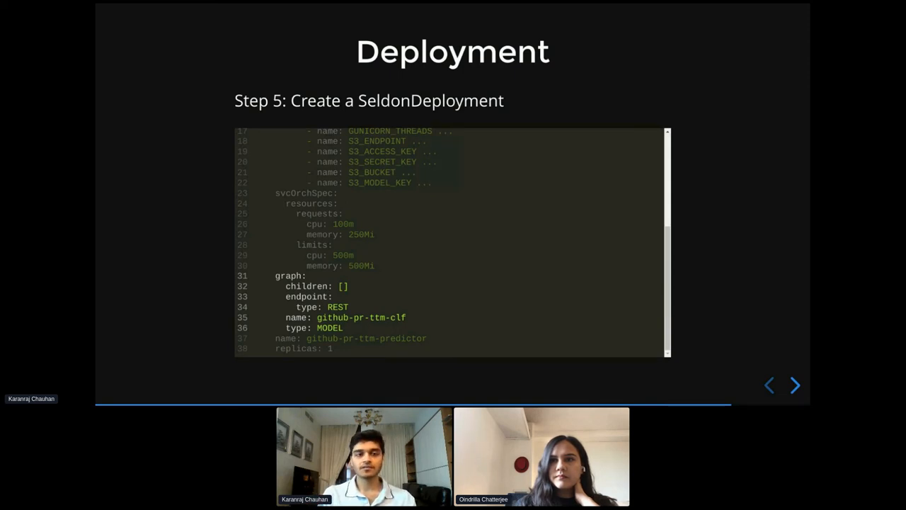
left_click(795, 385)
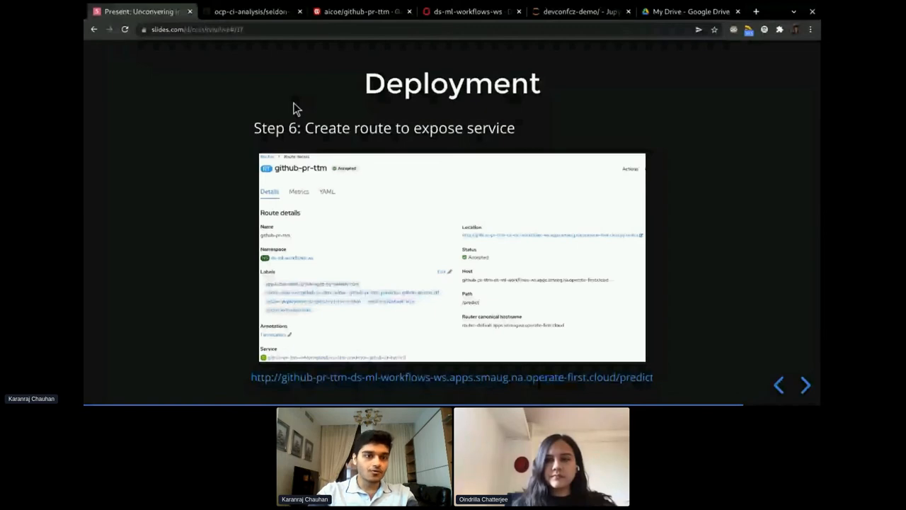
Show seldon-deployment-config.yaml on GitHub, check the github-pr-ttm image tags on Quay, and return
left_click(252, 11)
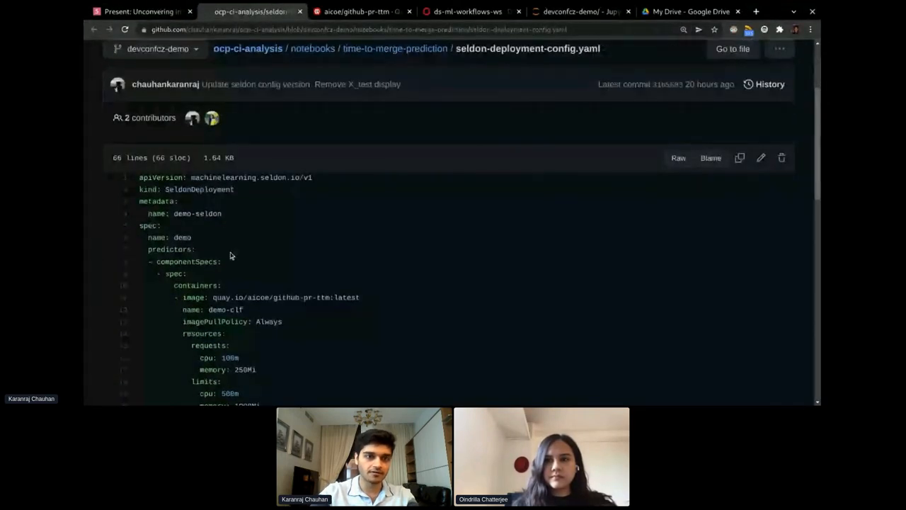
scroll("down", 3)
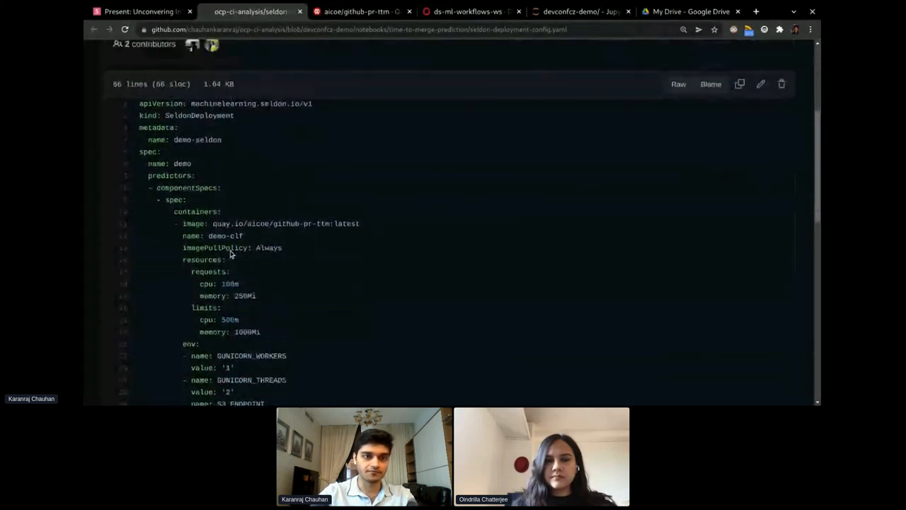
scroll("down", 3)
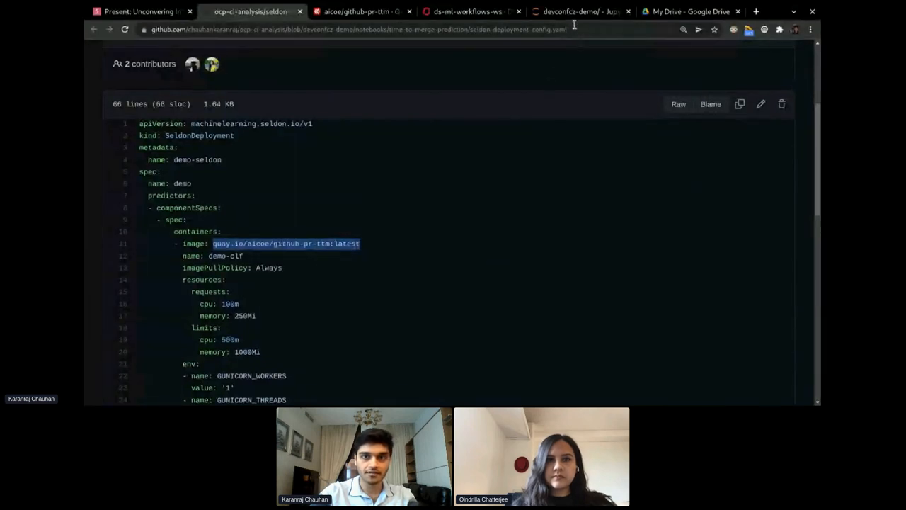
left_click(357, 11)
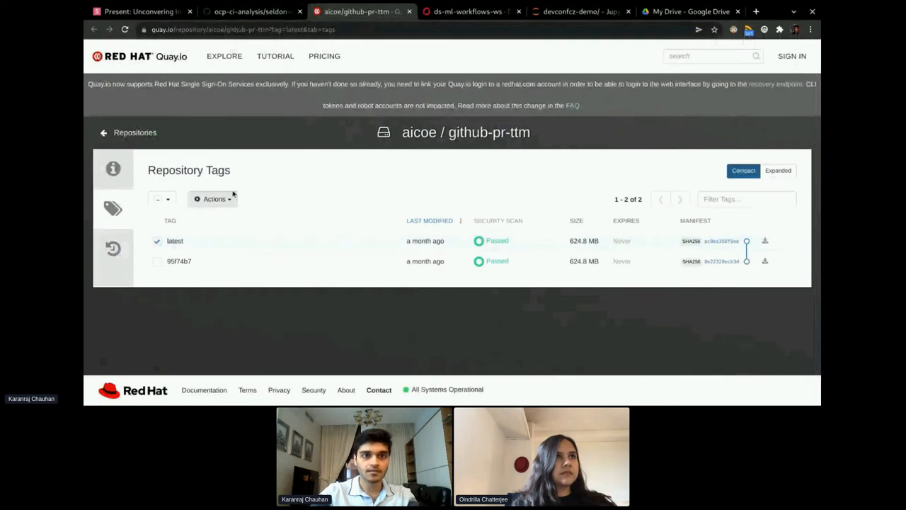
left_click(248, 12)
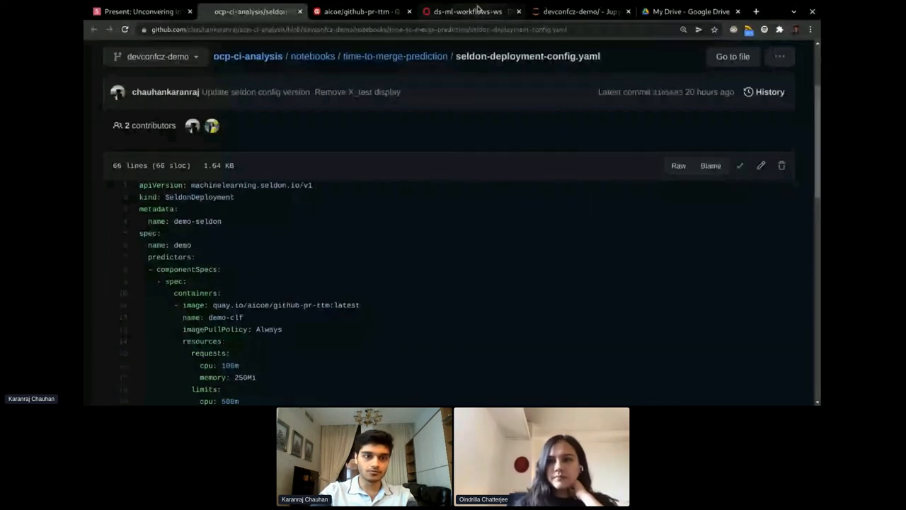
Create the demo-seldon SeldonDeployment from YAML under the Seldon Operator in ds-ml-workflows-ws
left_click(466, 12)
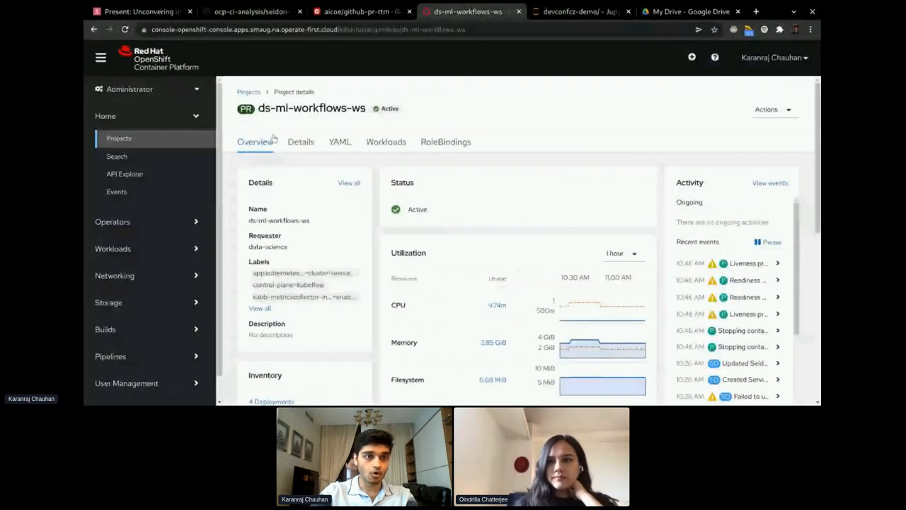
scroll("down", 3)
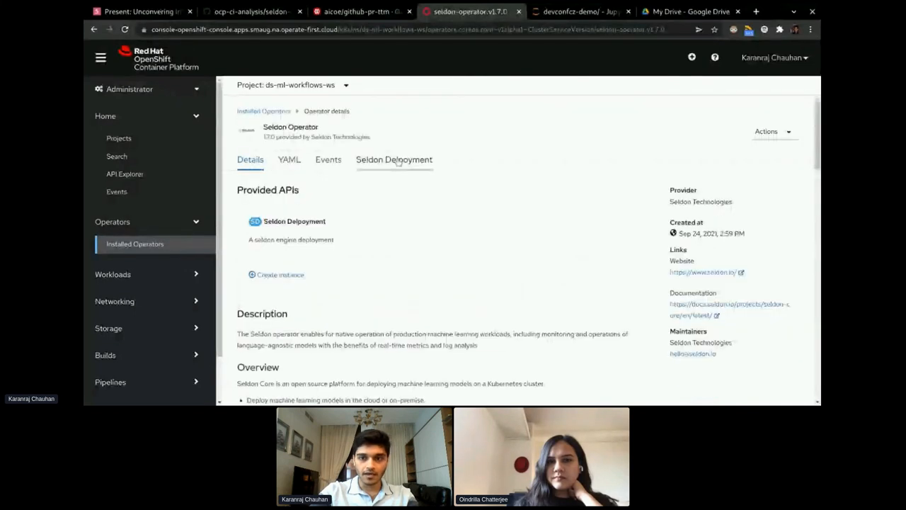
left_click(393, 159)
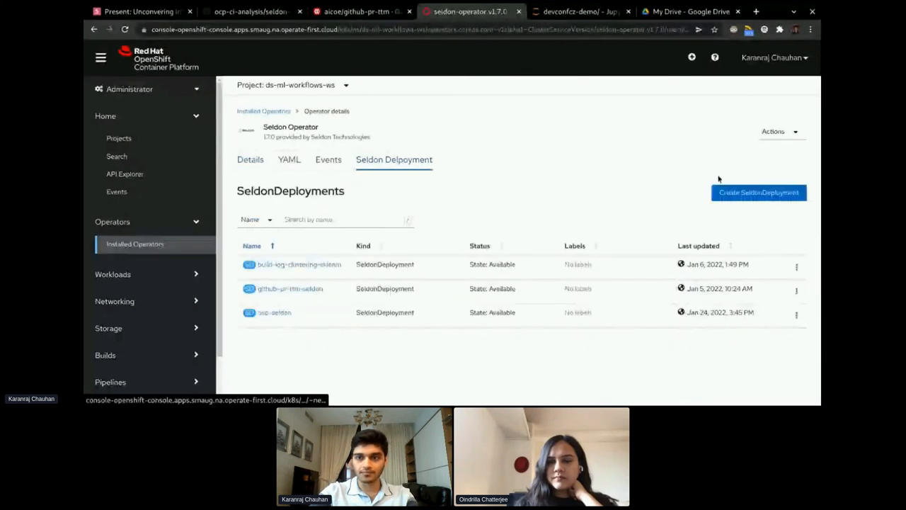
left_click(759, 192)
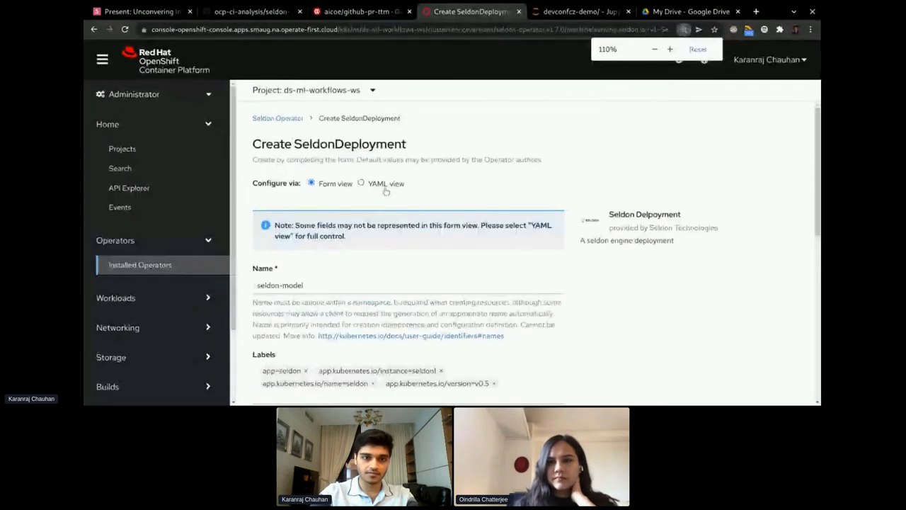
left_click(361, 184)
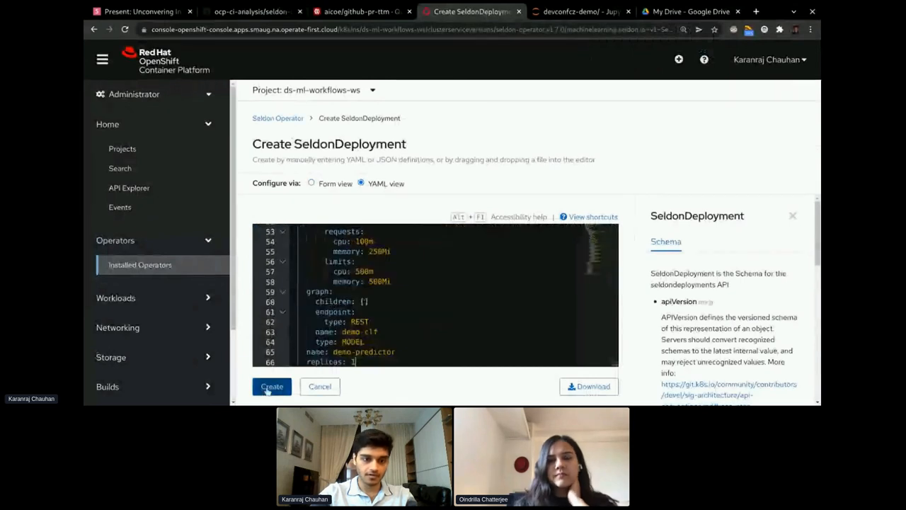
left_click(272, 387)
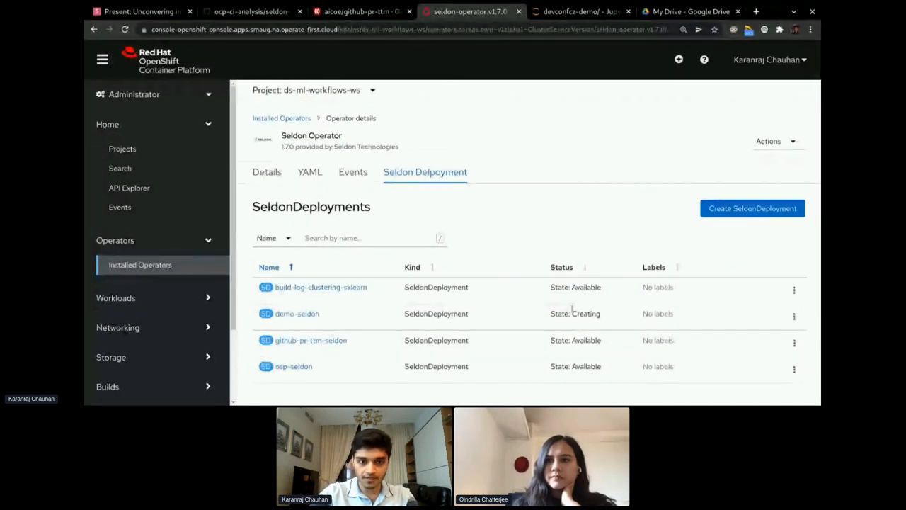
scroll("down", 3)
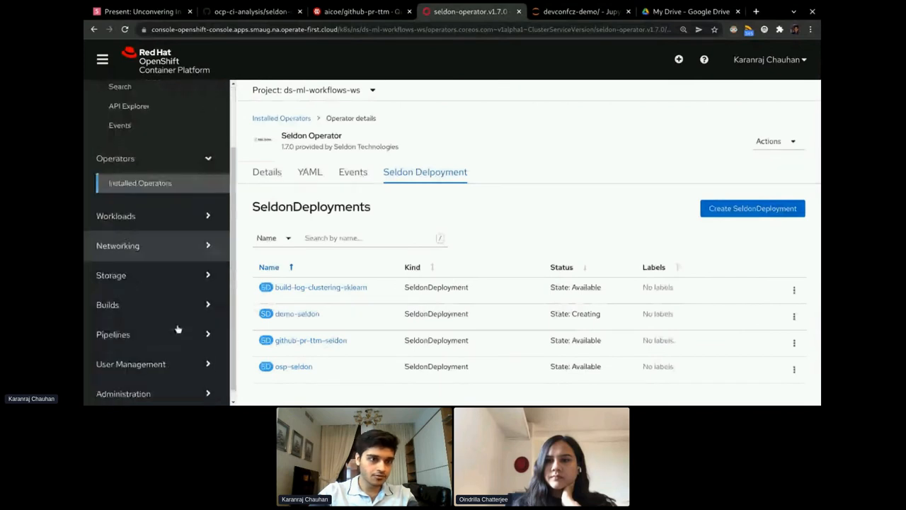
left_click(117, 246)
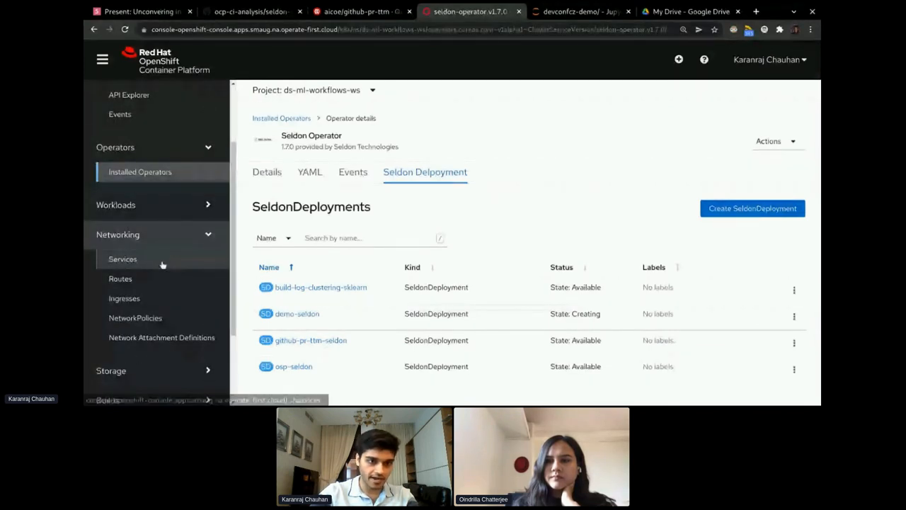
left_click(122, 257)
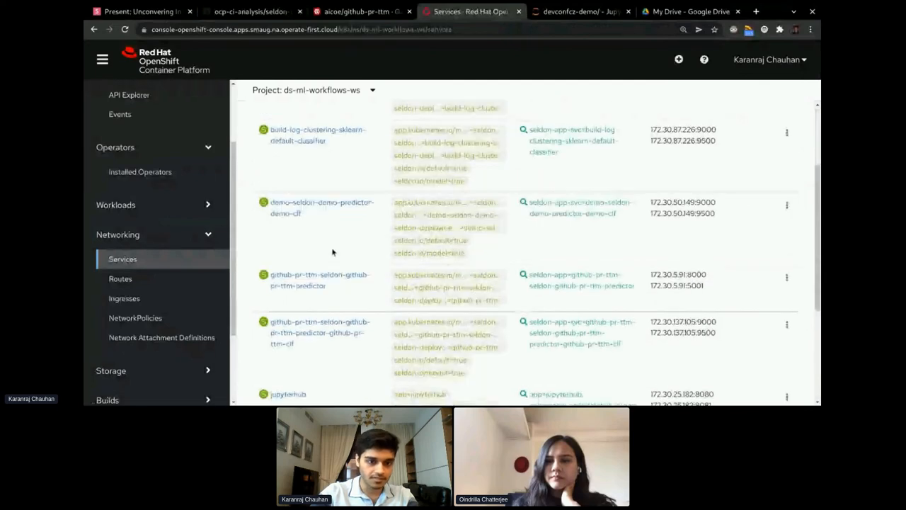
scroll("down", 3)
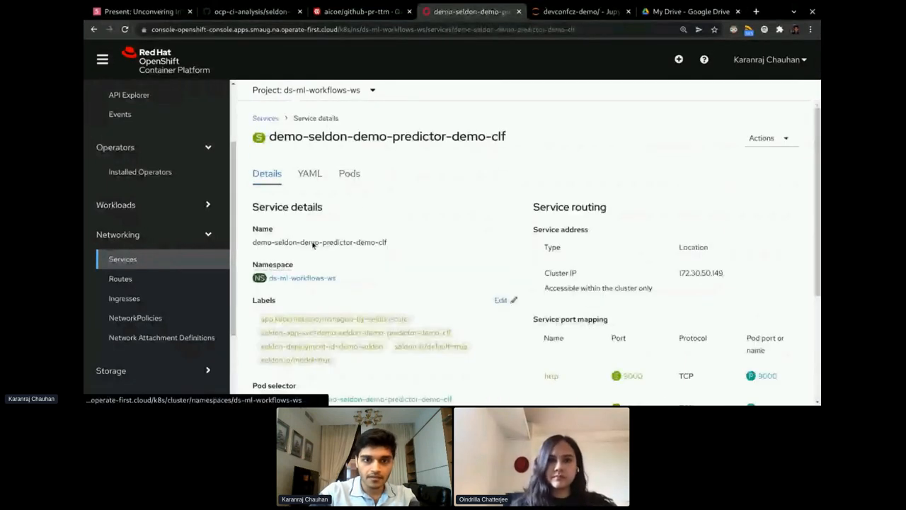
scroll("down", 3)
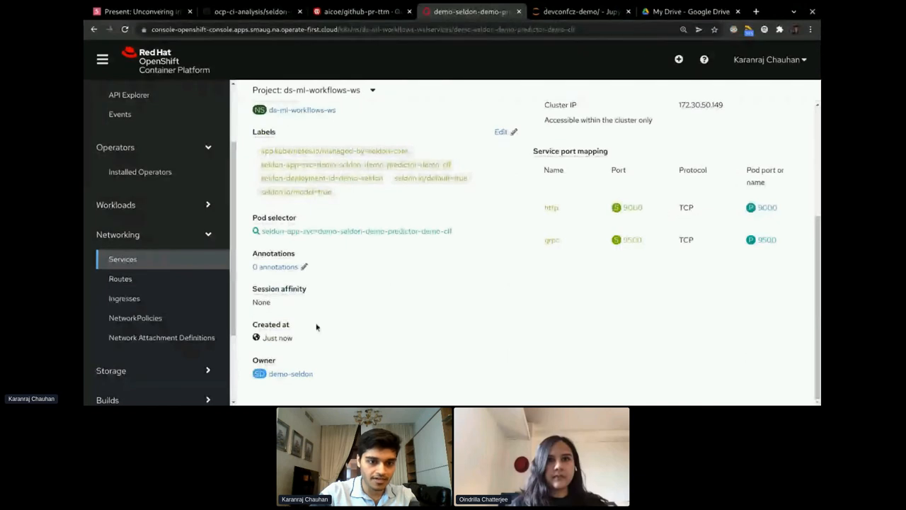
mouse_move(277, 337)
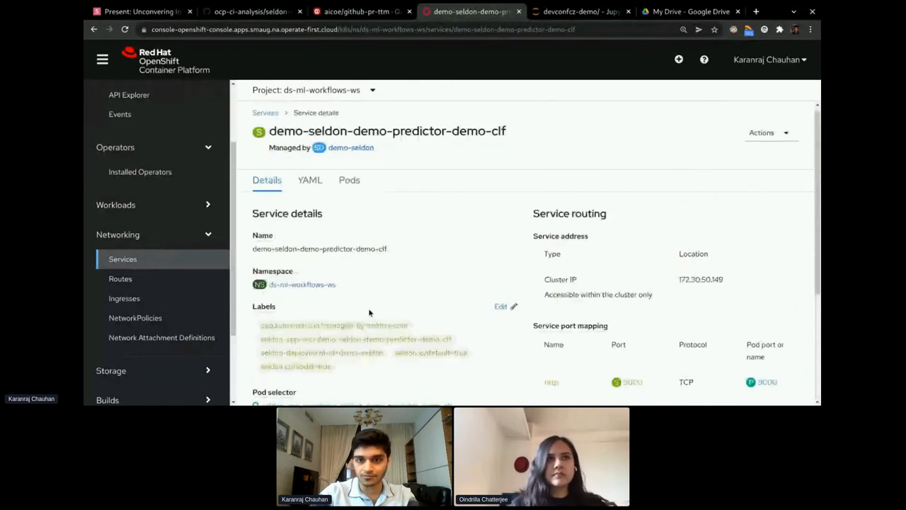
scroll("down", 3)
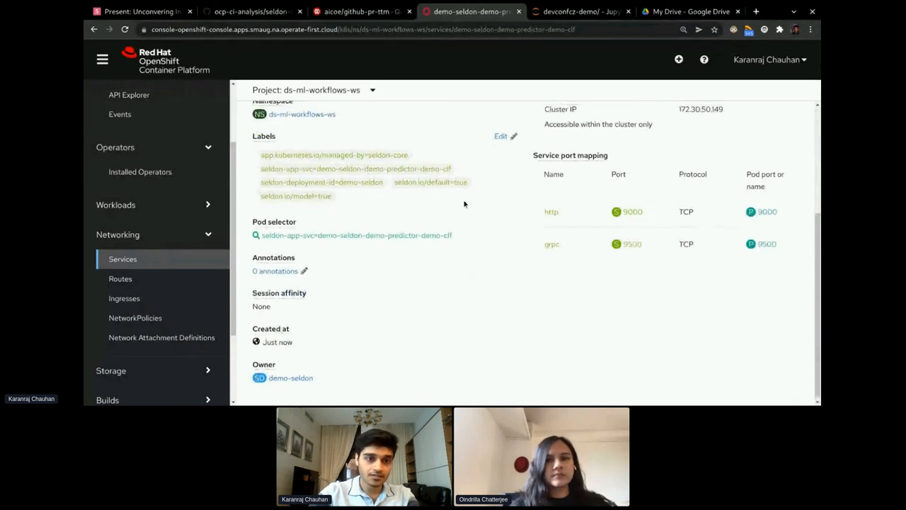
scroll("up", 3)
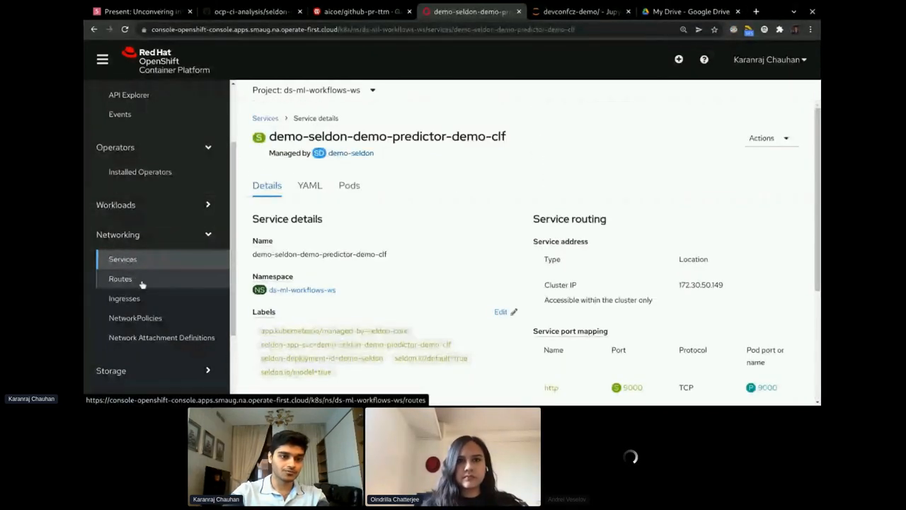
Create route 'demo' at path /predict to the demo-seldon predictor service on port 9000
left_click(119, 277)
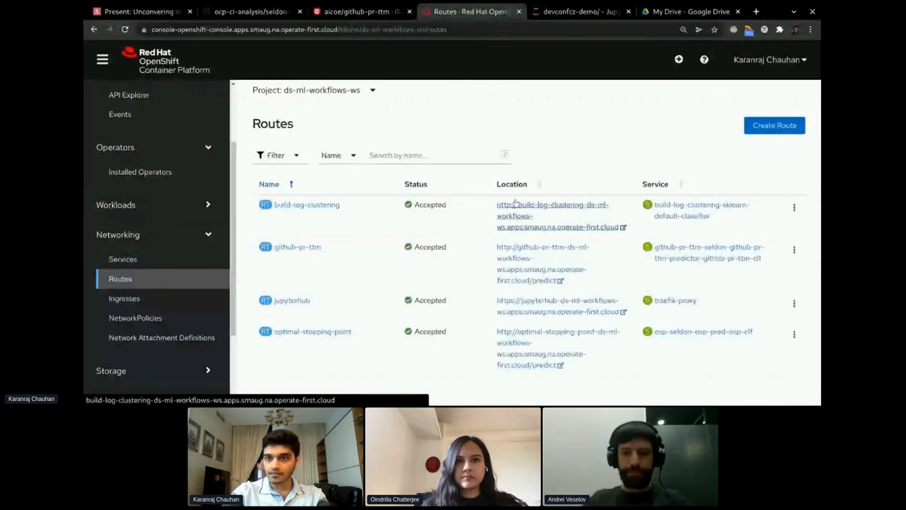
left_click(773, 125)
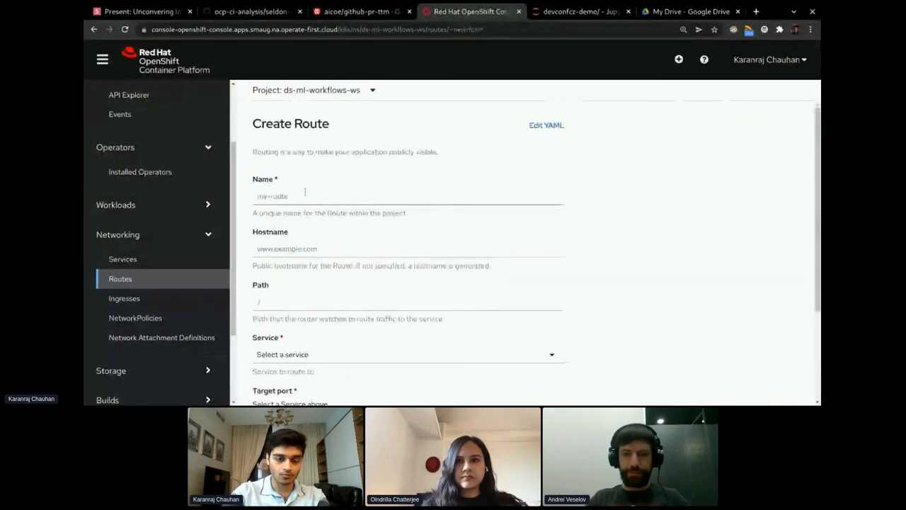
type("demo")
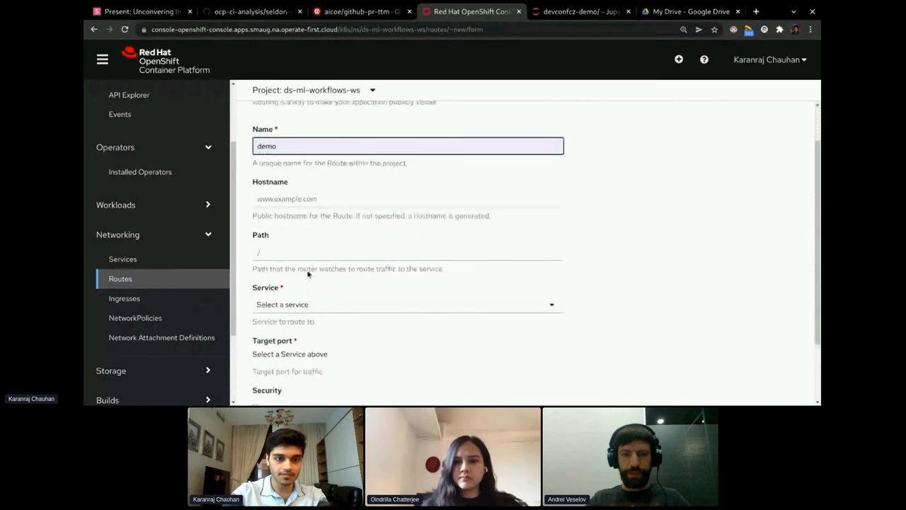
type("/predict")
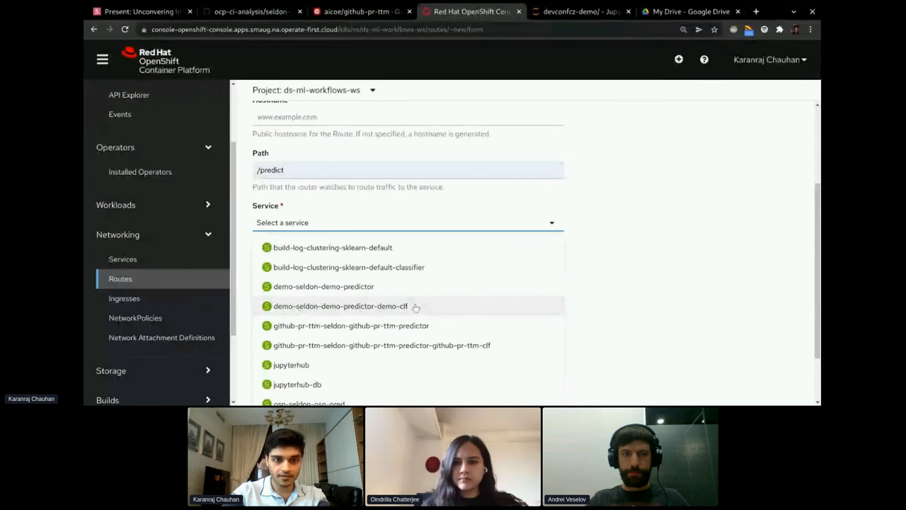
left_click(340, 305)
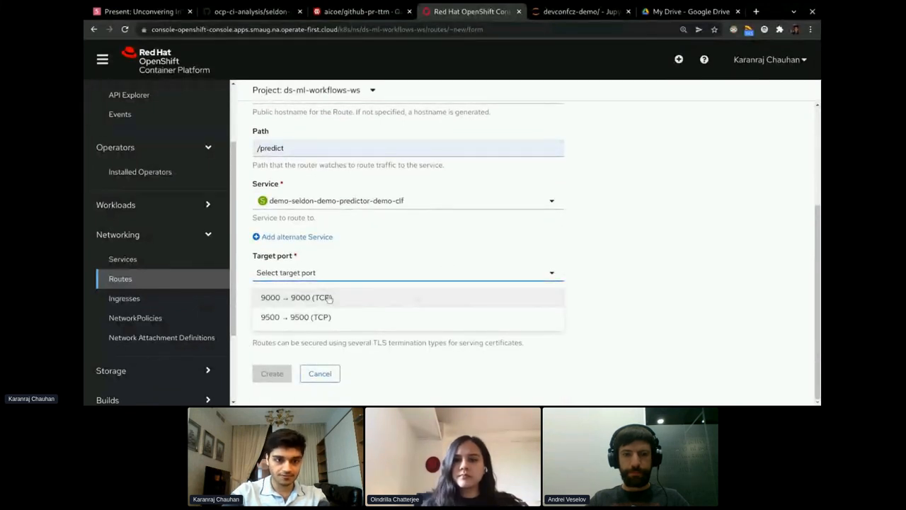
left_click(296, 298)
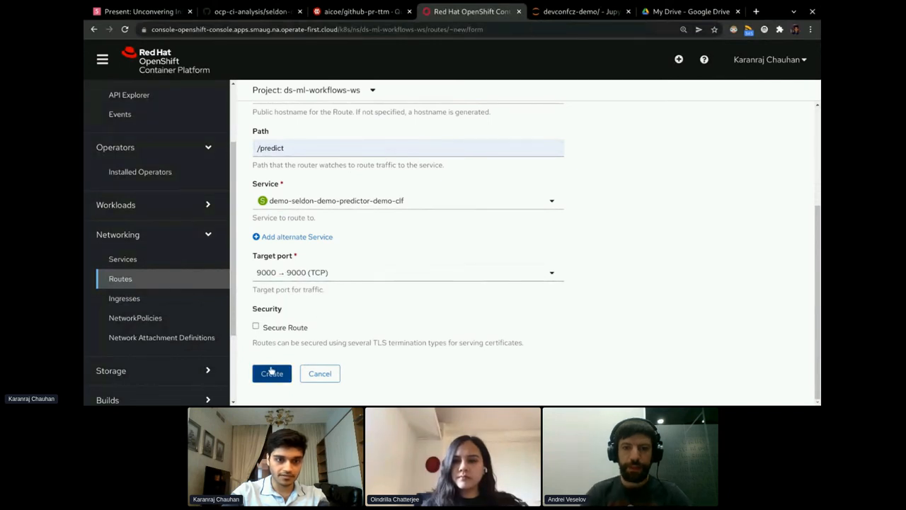
left_click(272, 374)
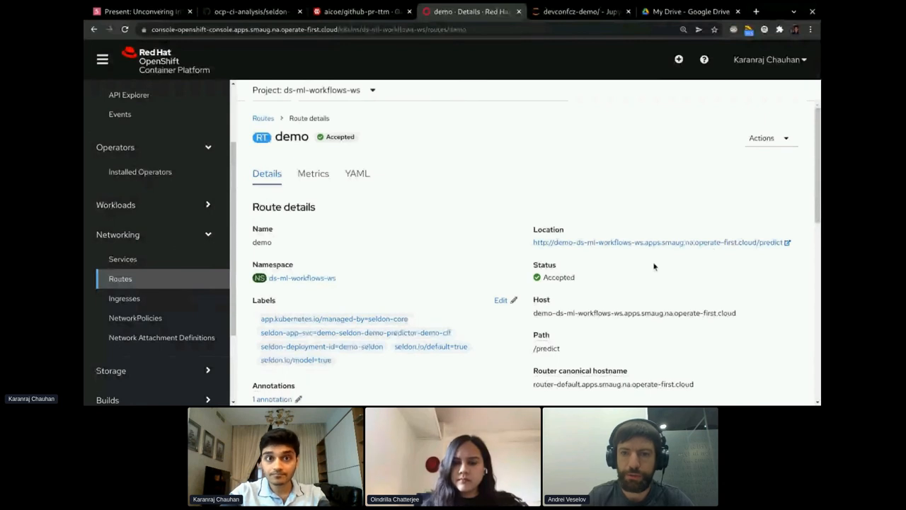
mouse_move(638, 242)
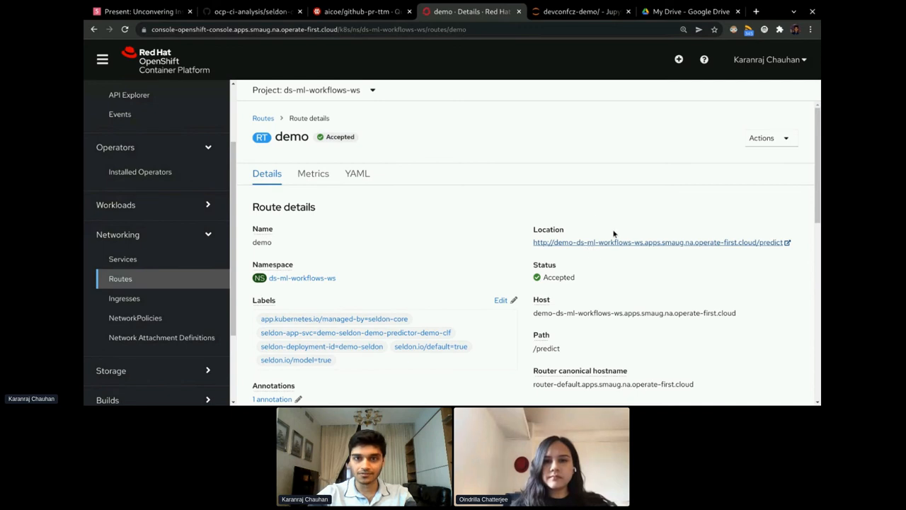
left_click(581, 11)
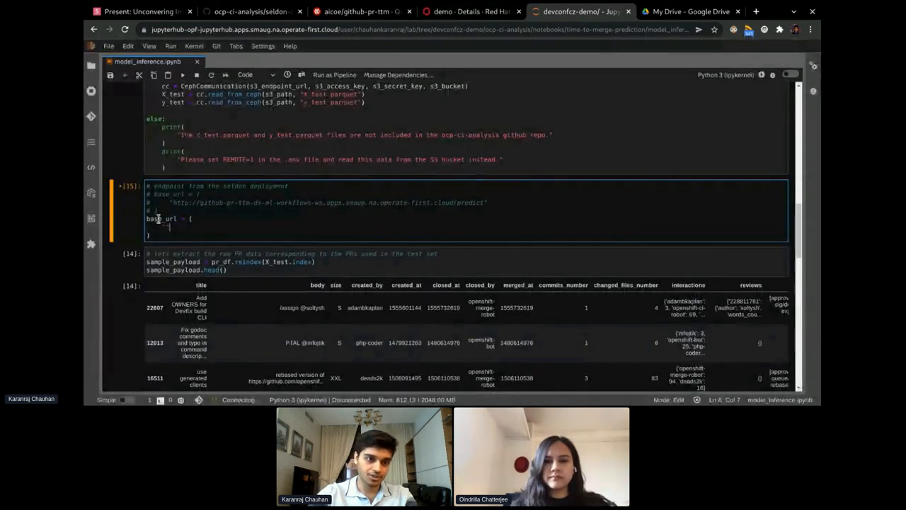
type("\"http://demo-ds-ml-workflows-ws.apps.smaug.na.operate-first.cloud/predict\"")
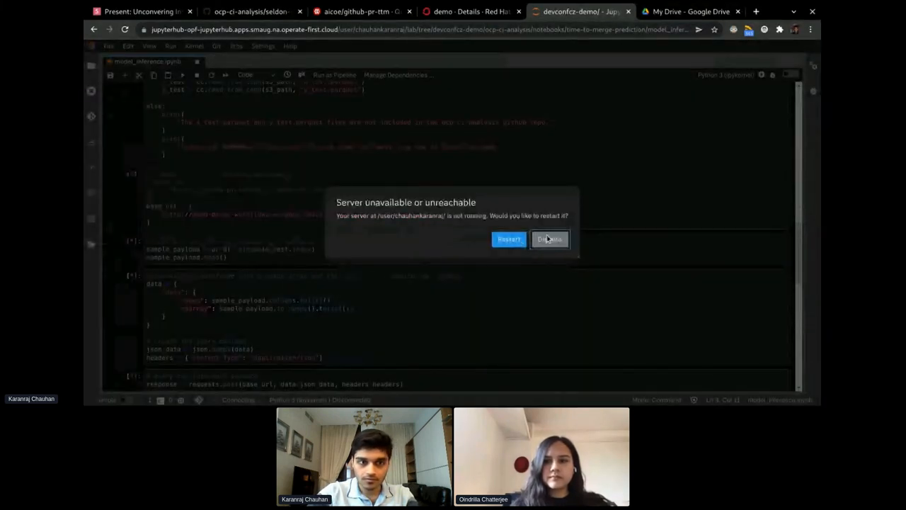
left_click(549, 238)
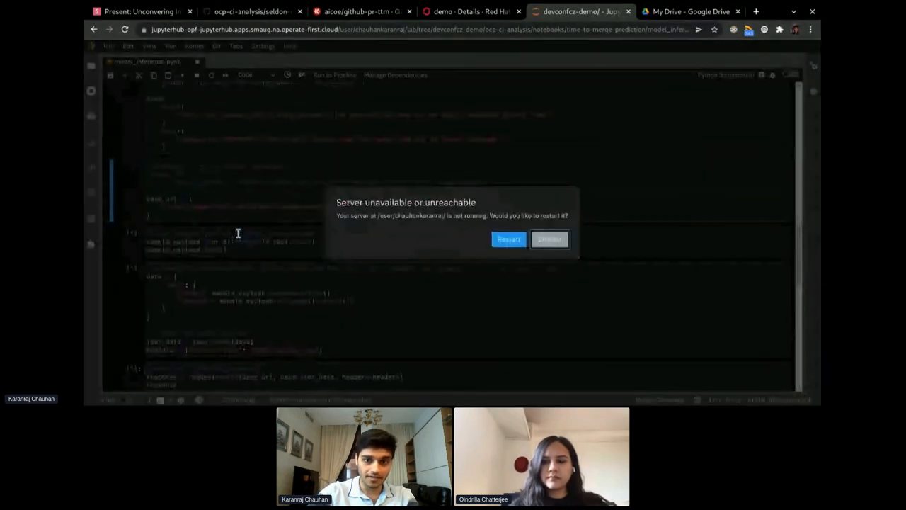
left_click(550, 238)
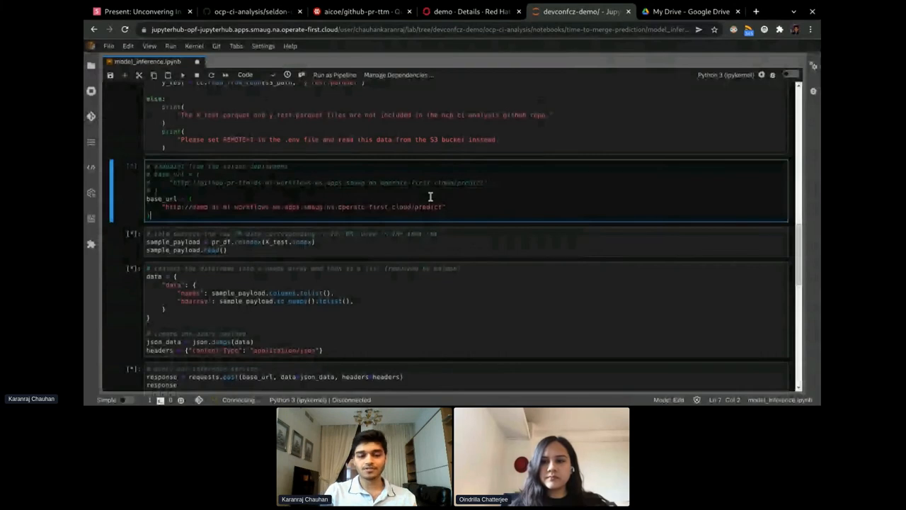
scroll("down", 3)
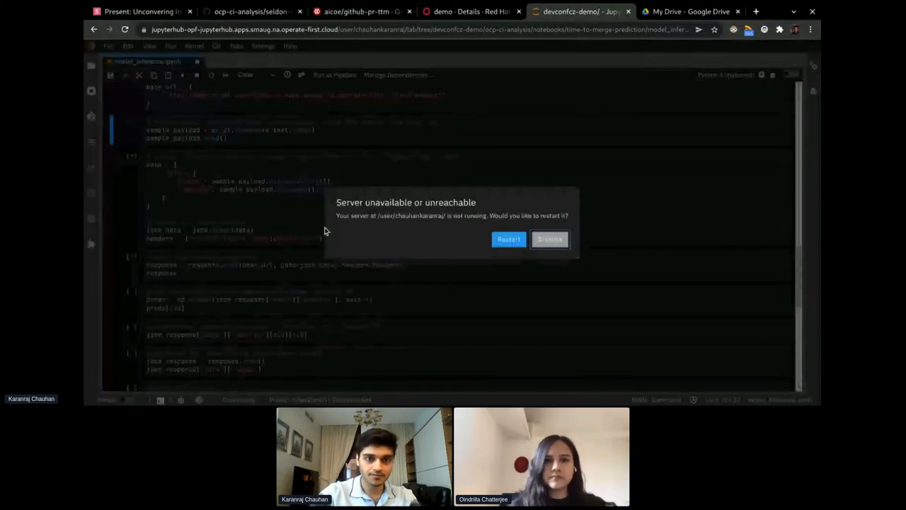
left_click(549, 238)
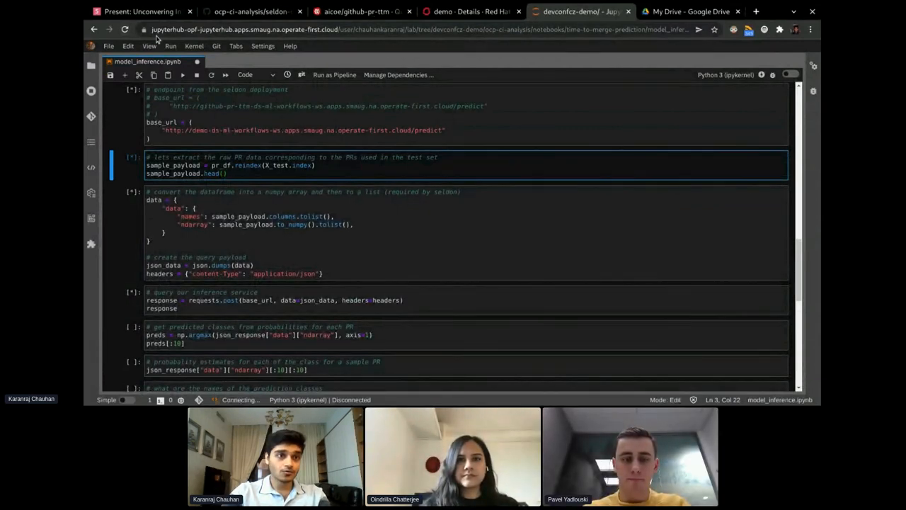
left_click(142, 11)
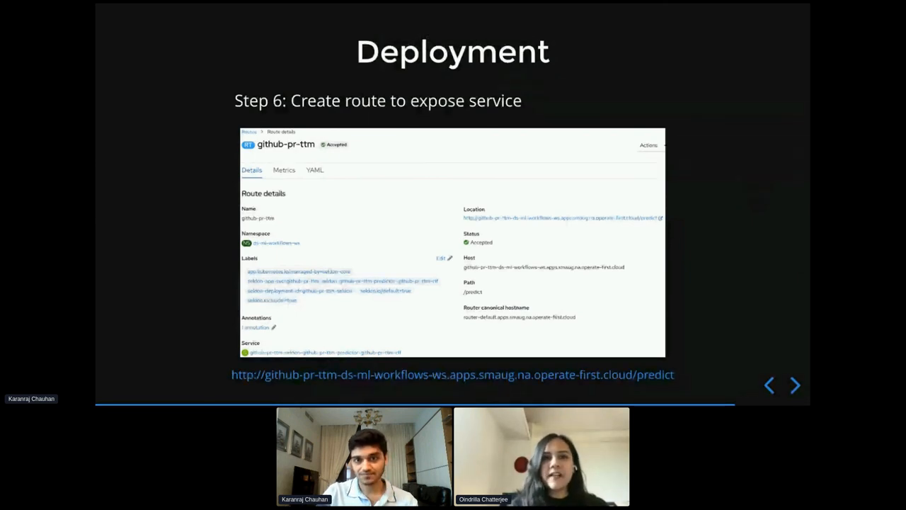
Advance from Deployment step 6 to the empty Next Steps slide
left_click(795, 385)
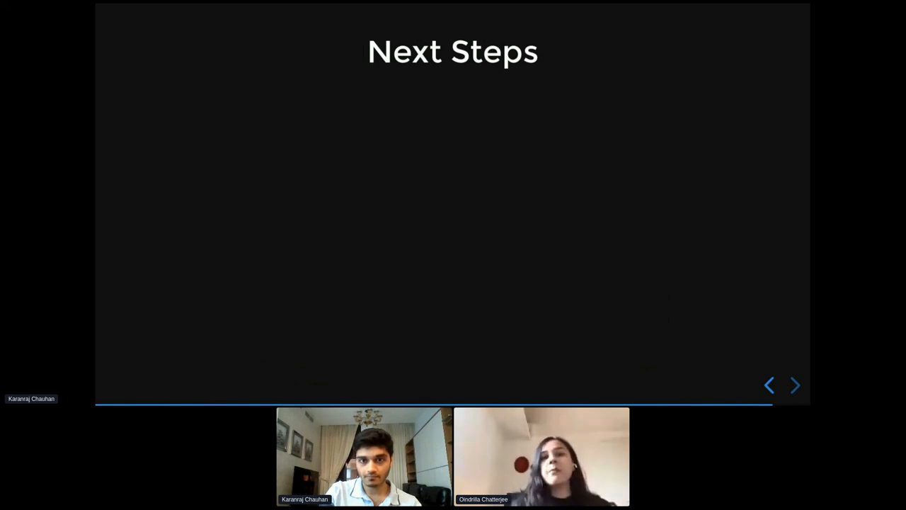
Reveal all four Next Steps bullets and advance to the Thank you slide with project links
left_click(794, 385)
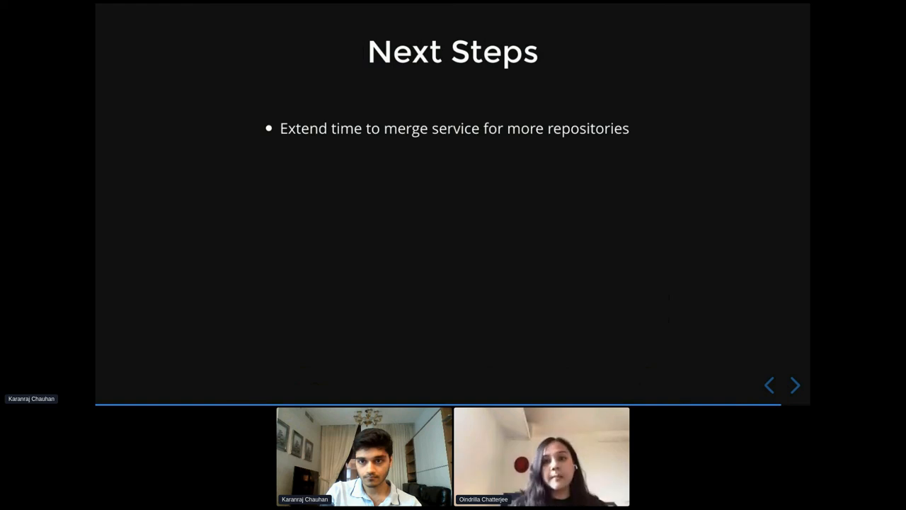
left_click(795, 385)
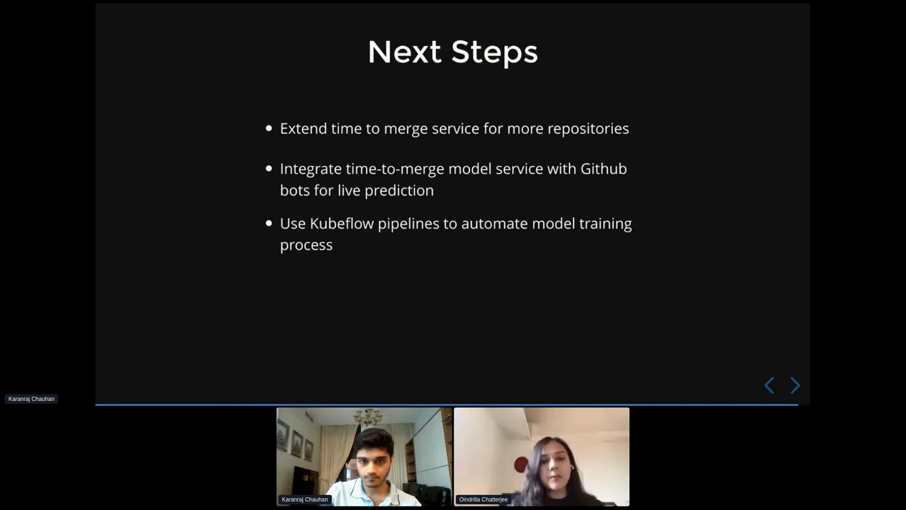
left_click(794, 385)
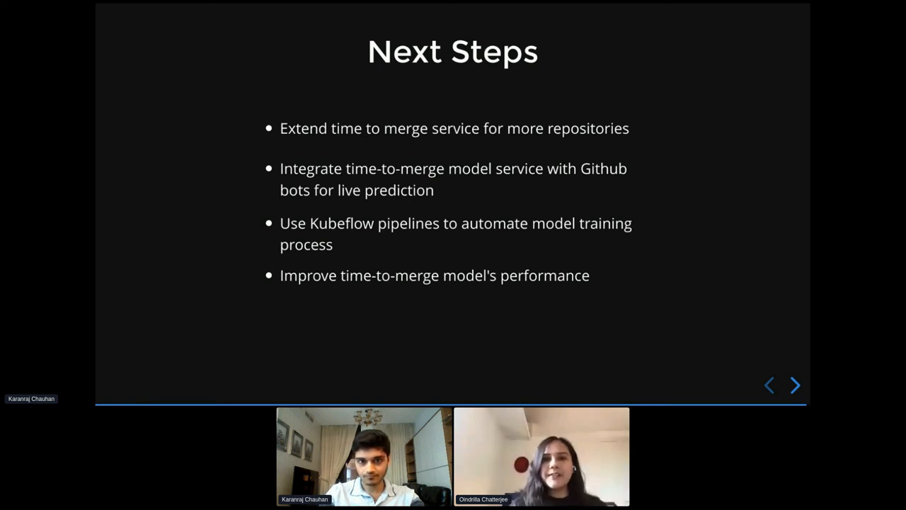
left_click(795, 385)
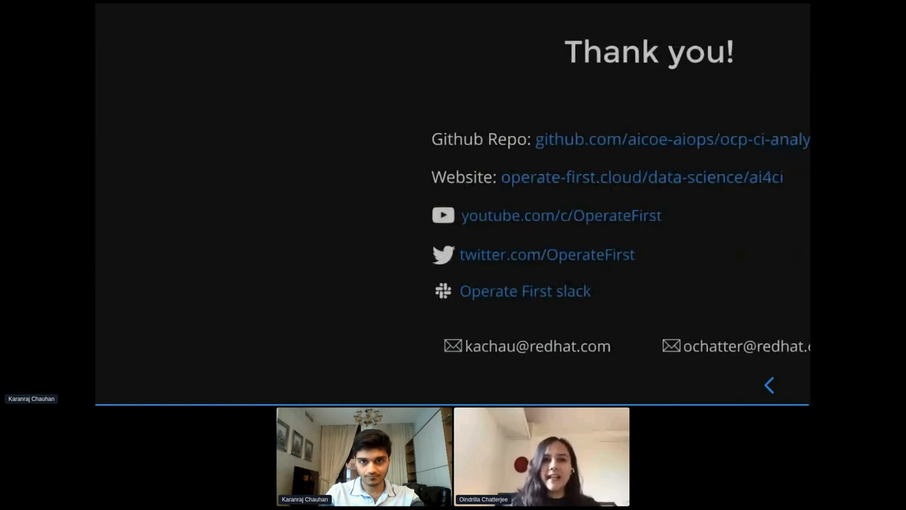